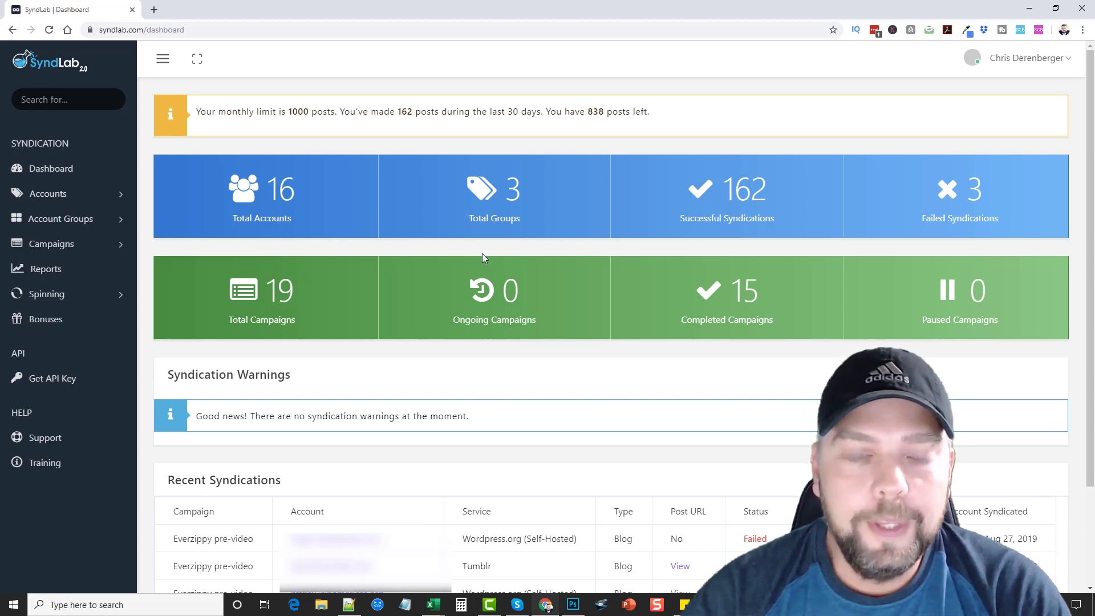
mouse_move(537, 335)
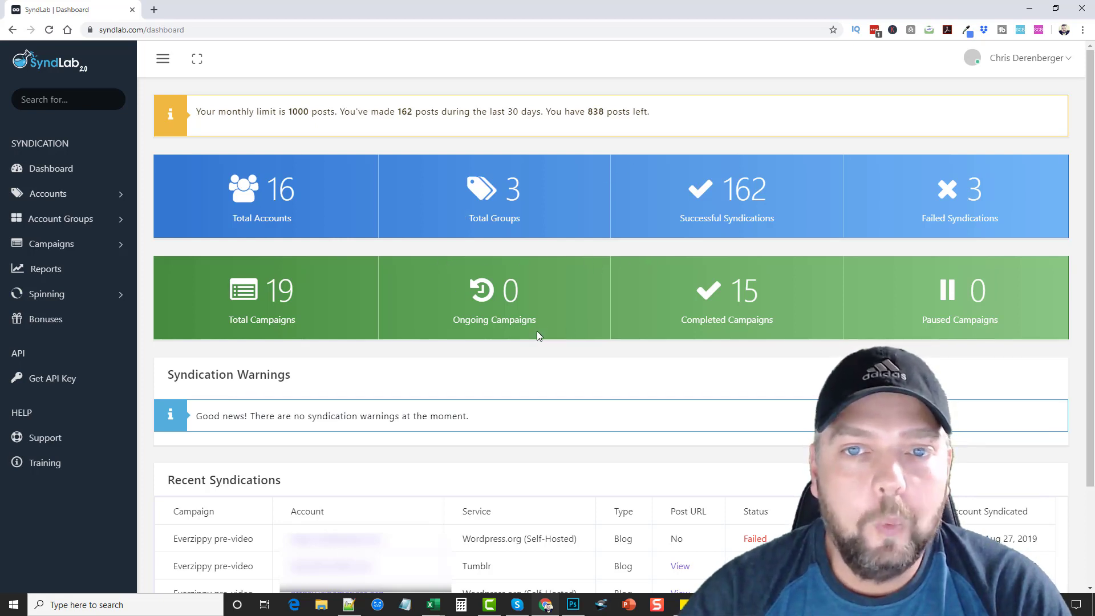
mouse_move(333, 345)
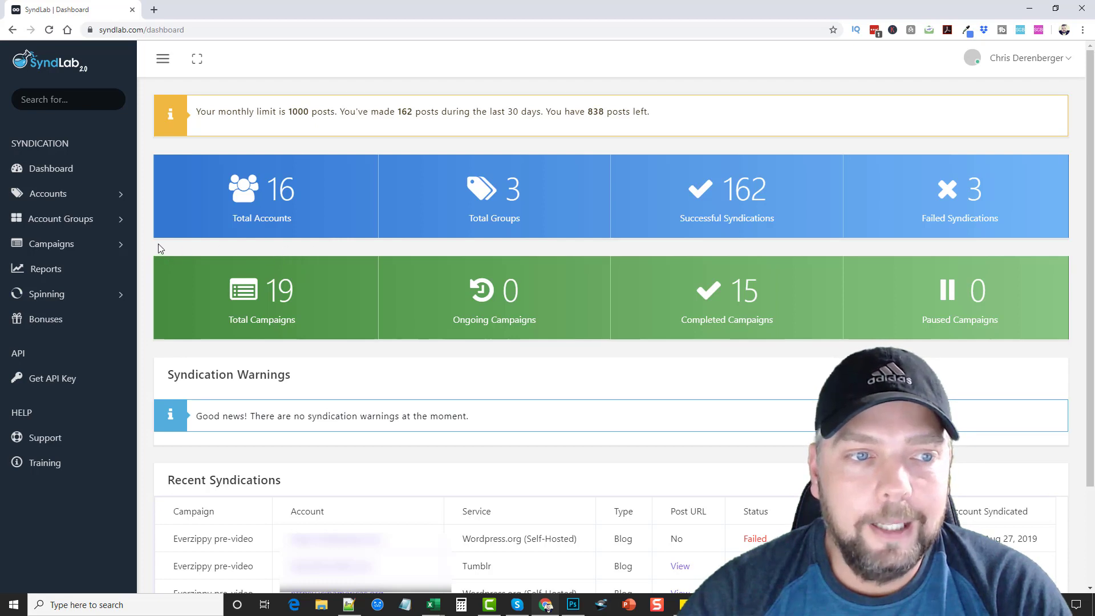
mouse_move(148, 251)
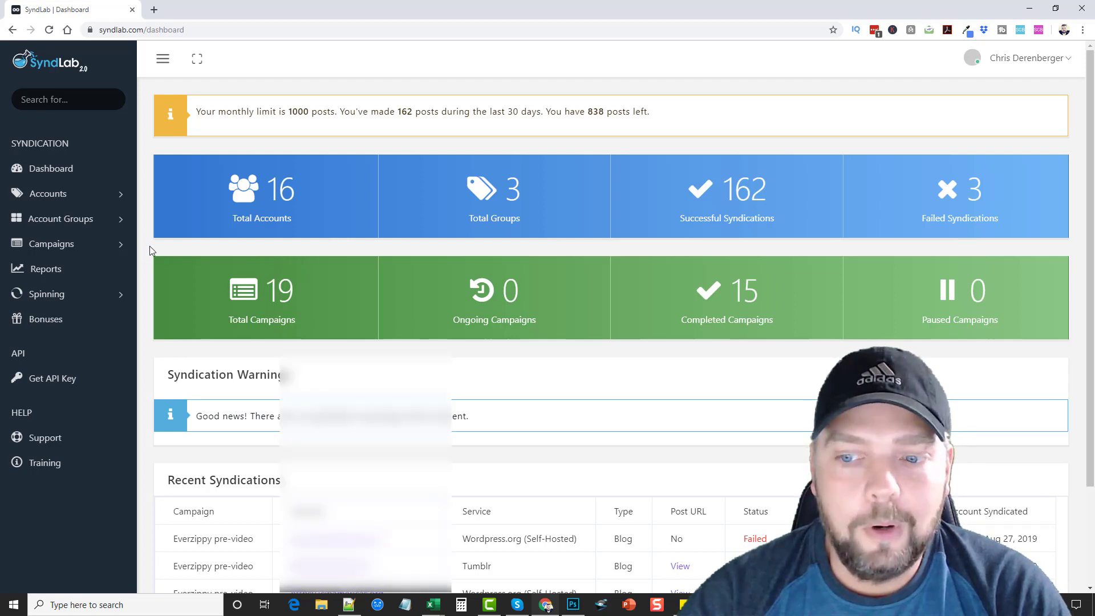
- Open the Add Account form from Accounts and browse the Service list without choosing
scroll("down", 3)
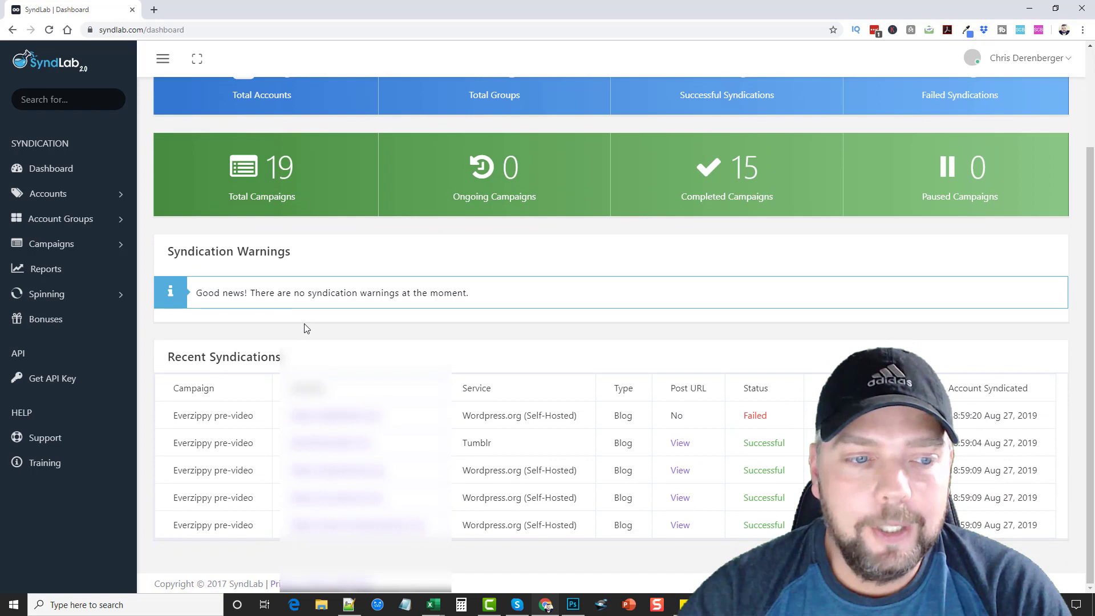
mouse_move(186, 423)
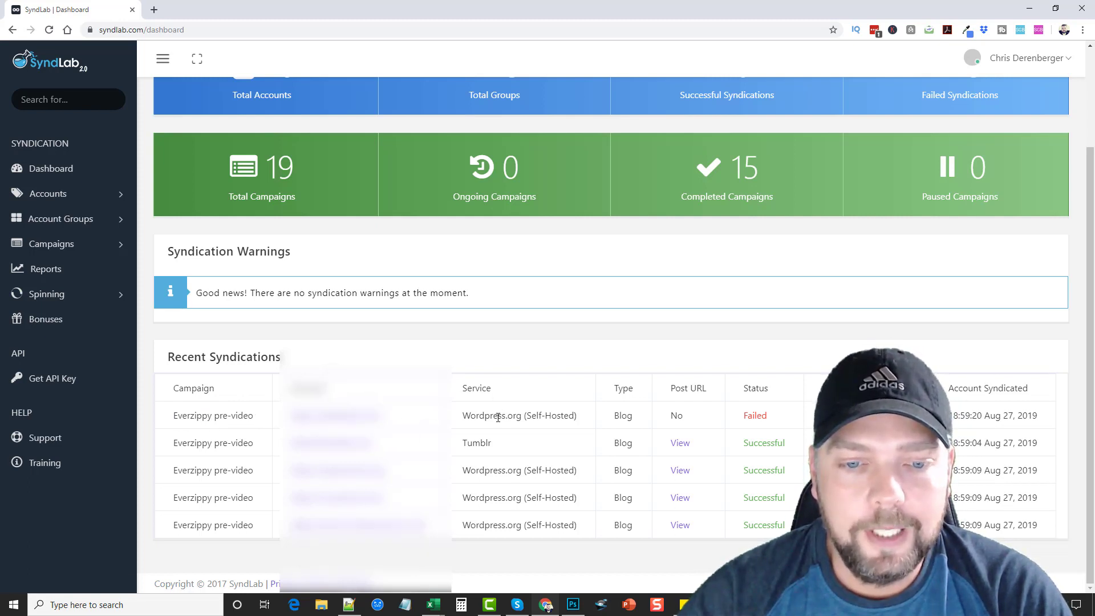
mouse_move(520, 513)
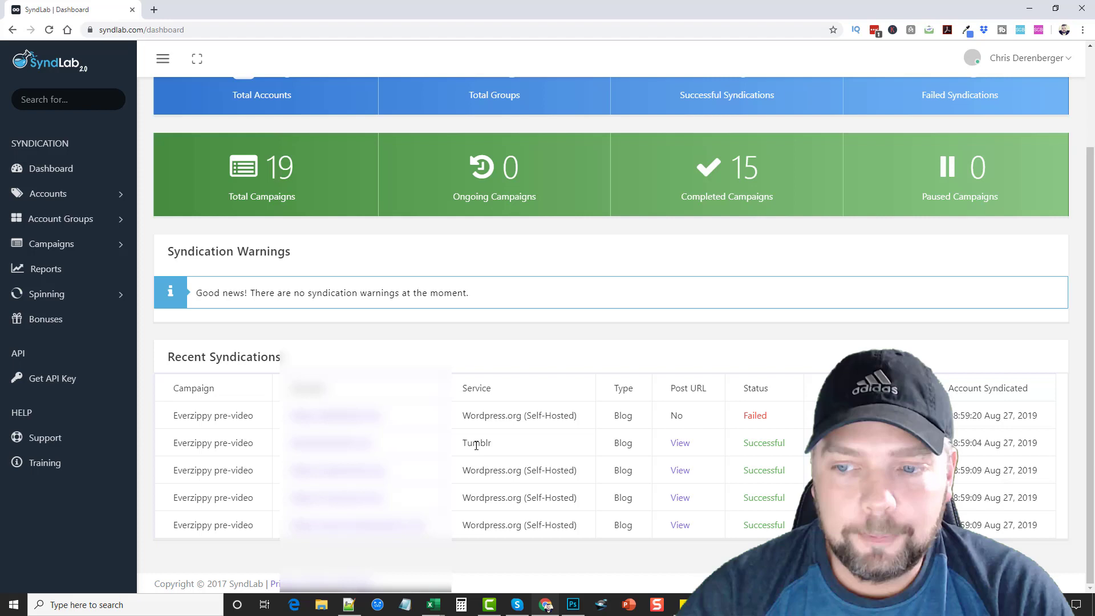
mouse_move(754, 415)
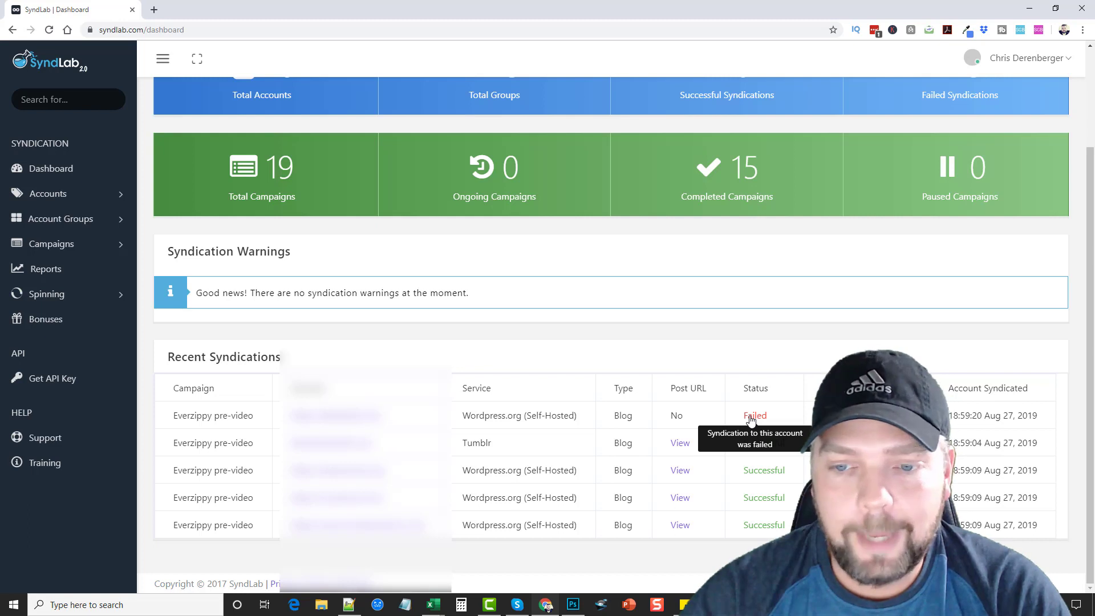
mouse_move(753, 405)
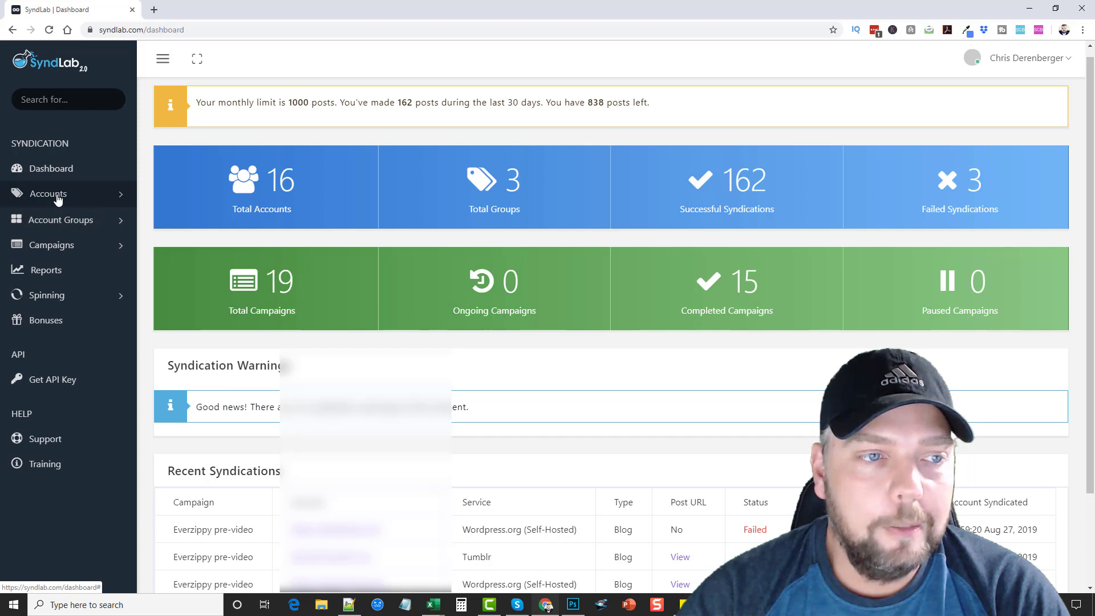
left_click(48, 193)
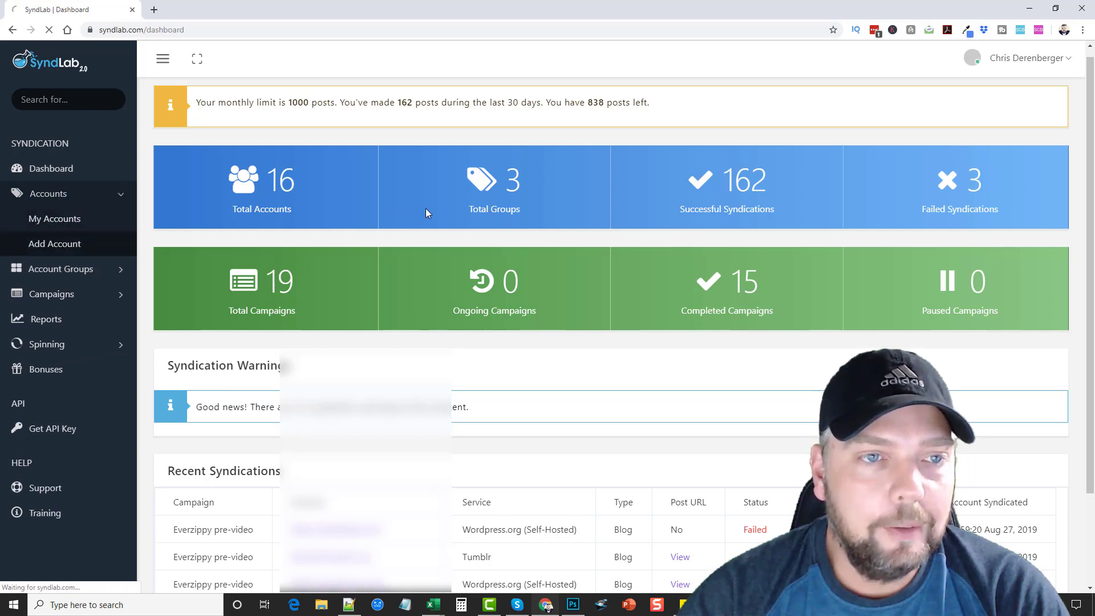
left_click(55, 243)
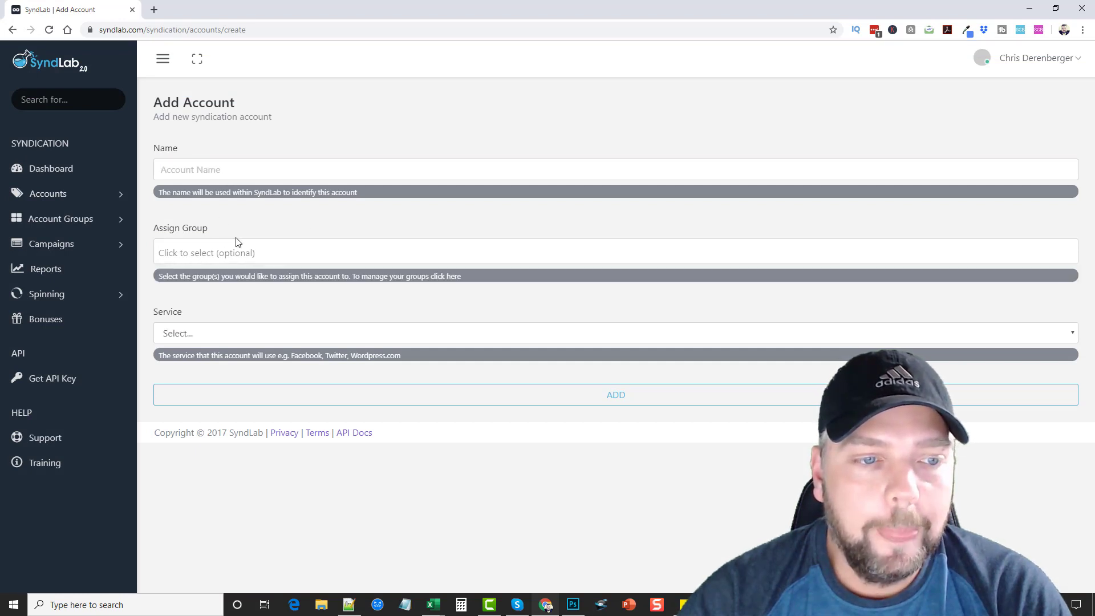
left_click(615, 332)
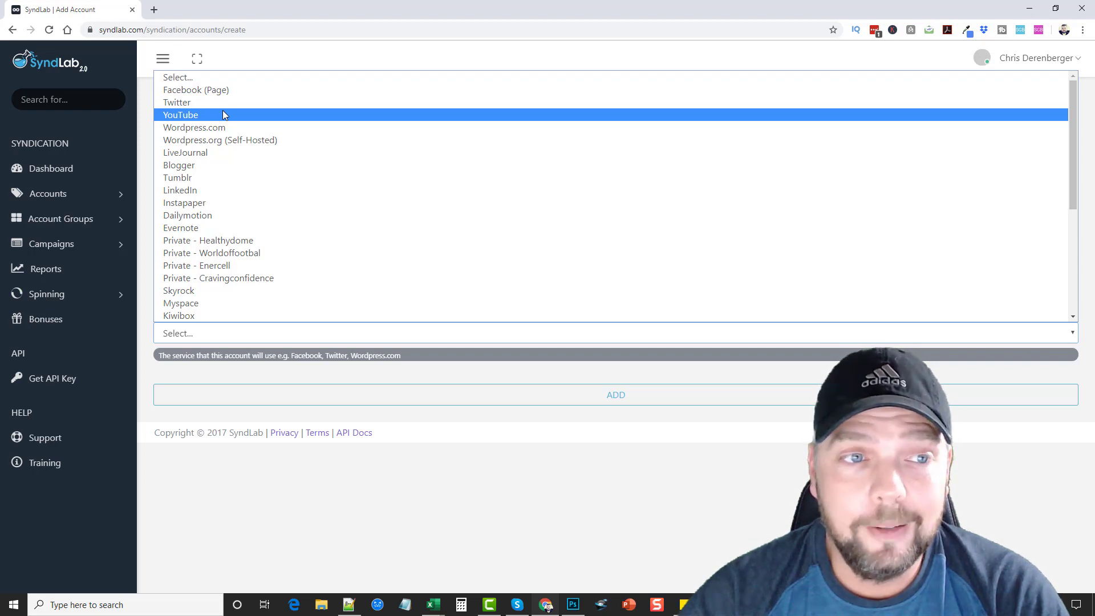
mouse_move(194, 127)
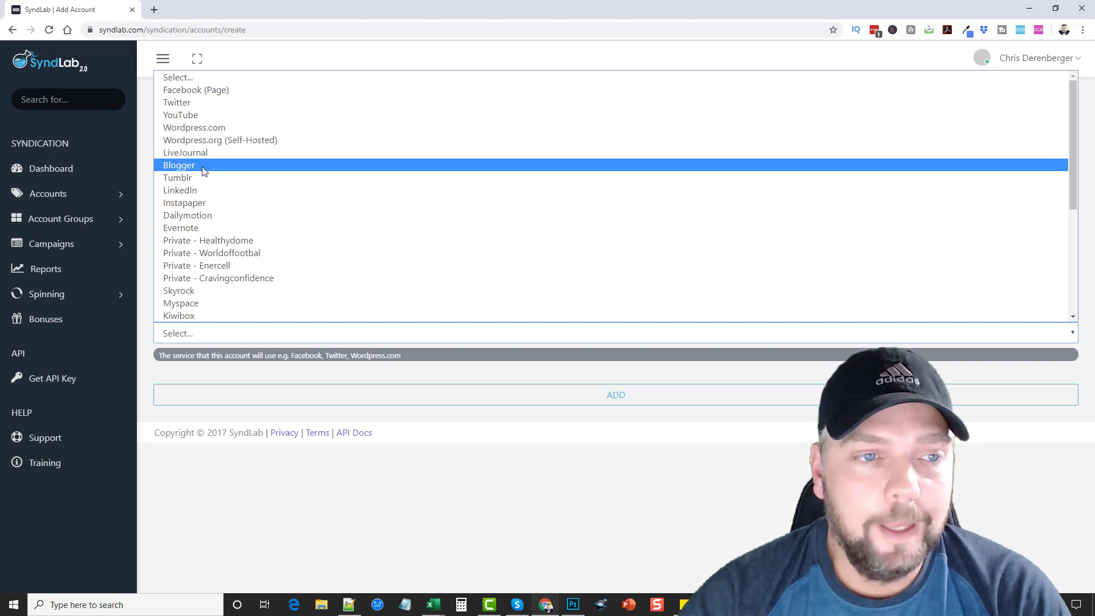
mouse_move(207, 240)
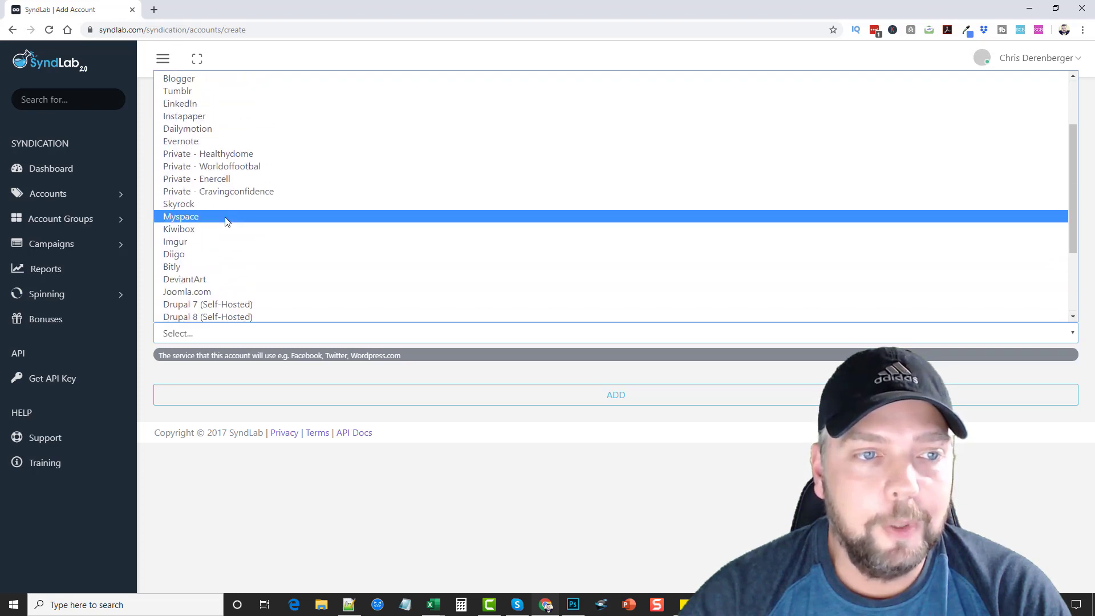
mouse_move(187, 128)
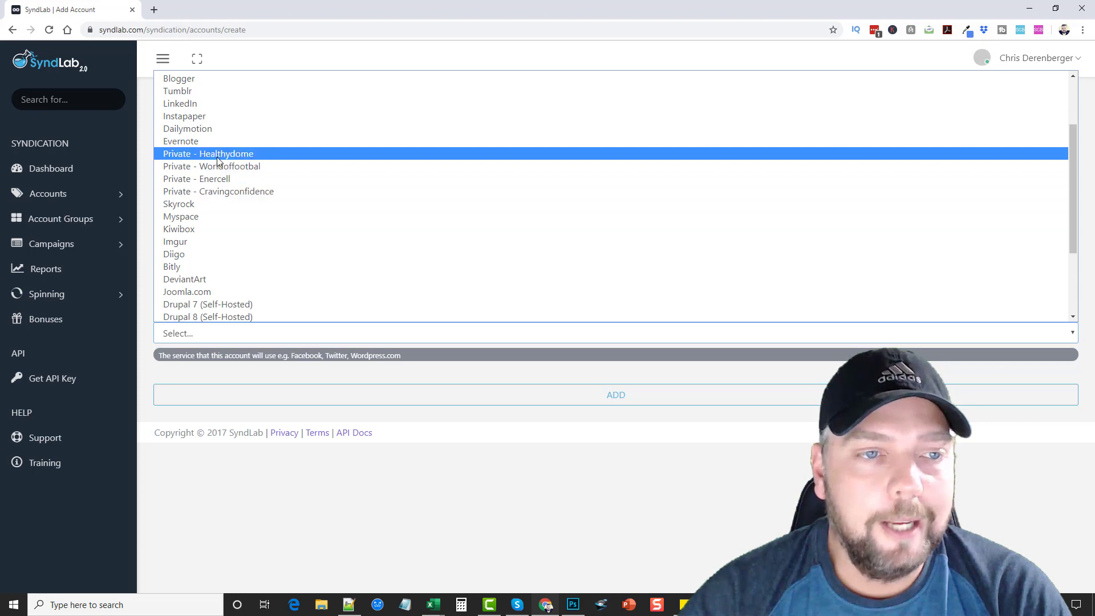
scroll("down", 3)
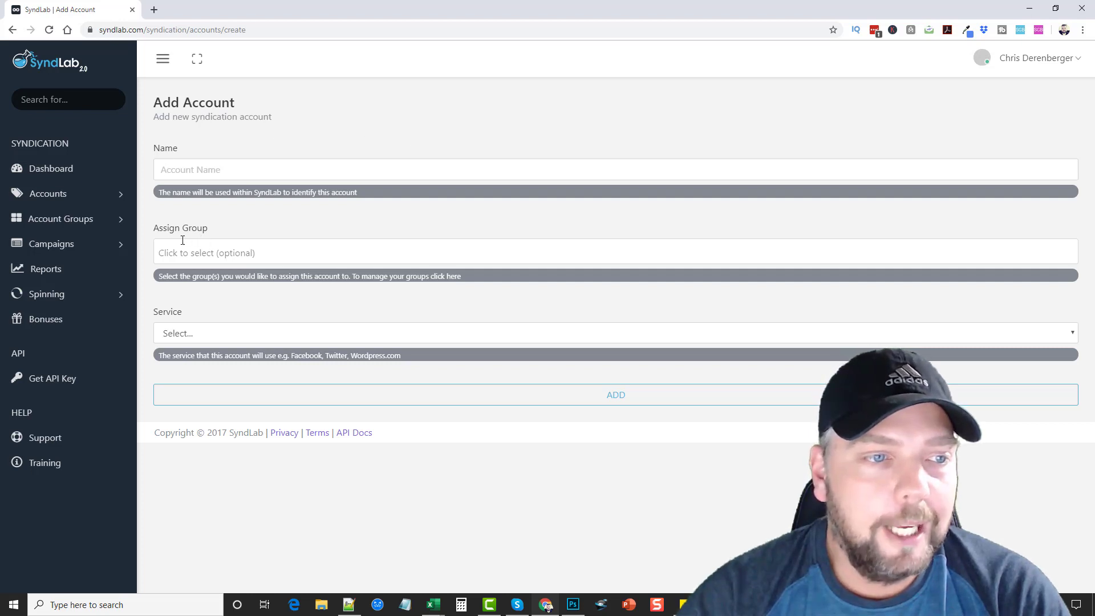
- Create campaign 'Test' targeting the PBN Blogs accounts group with Dripping set to No
left_click(51, 243)
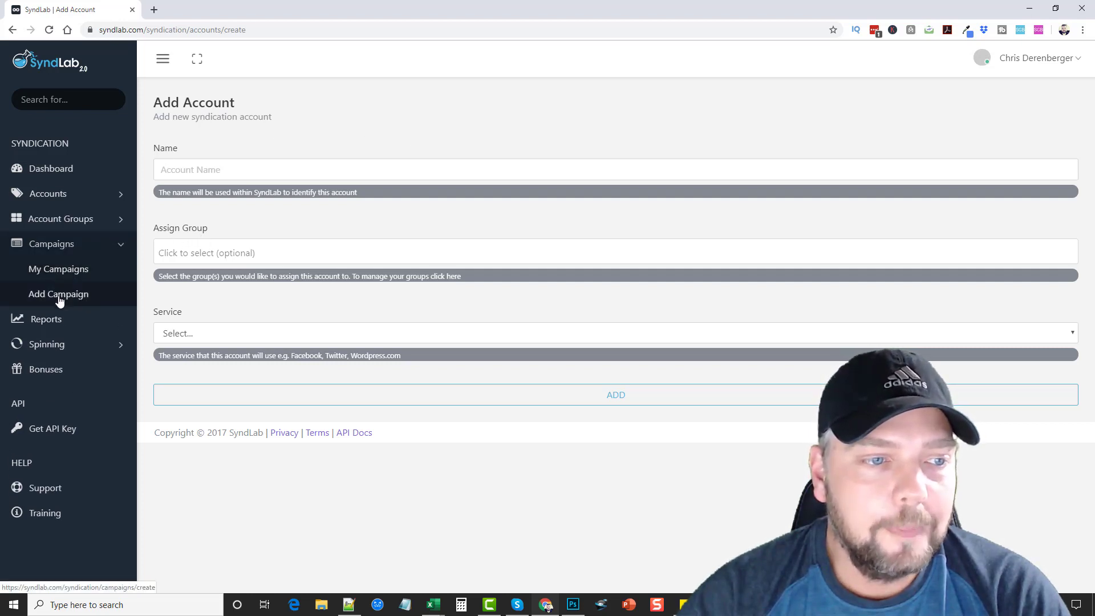
left_click(58, 293)
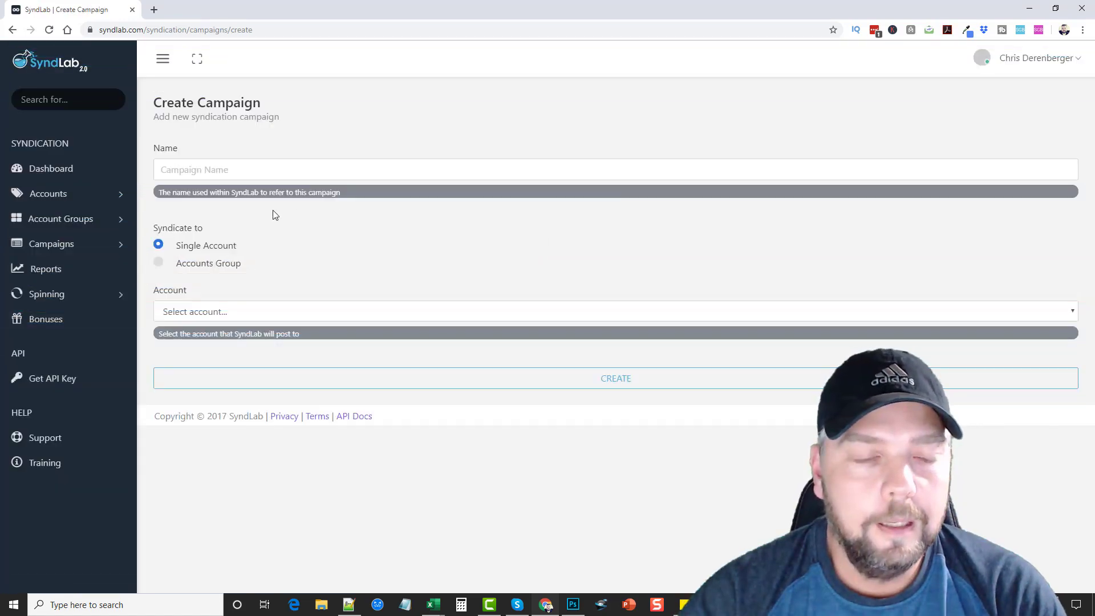
type("Test")
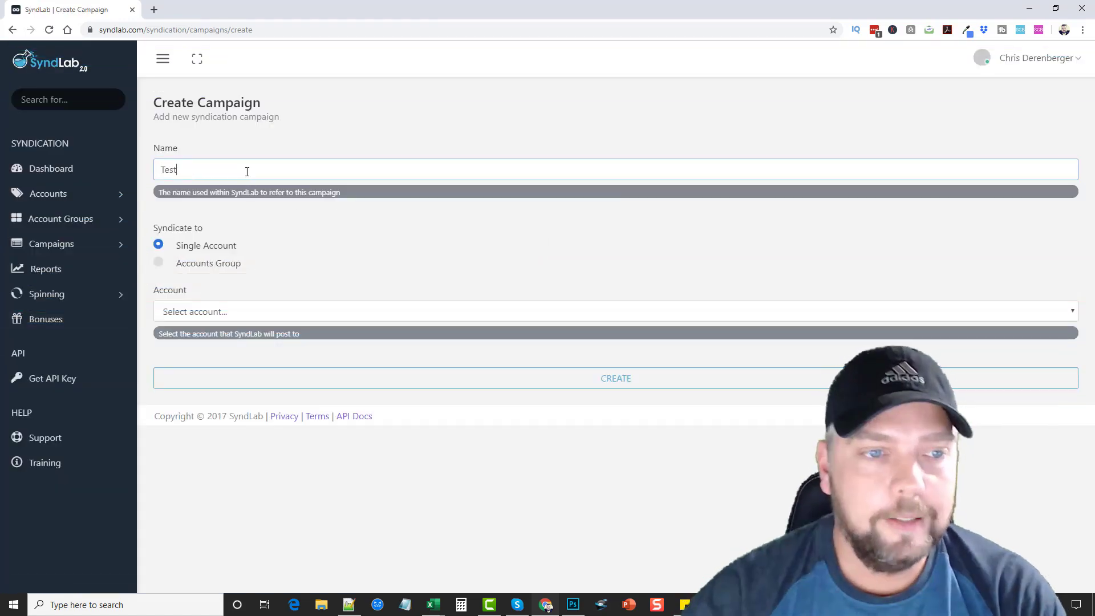
mouse_move(208, 257)
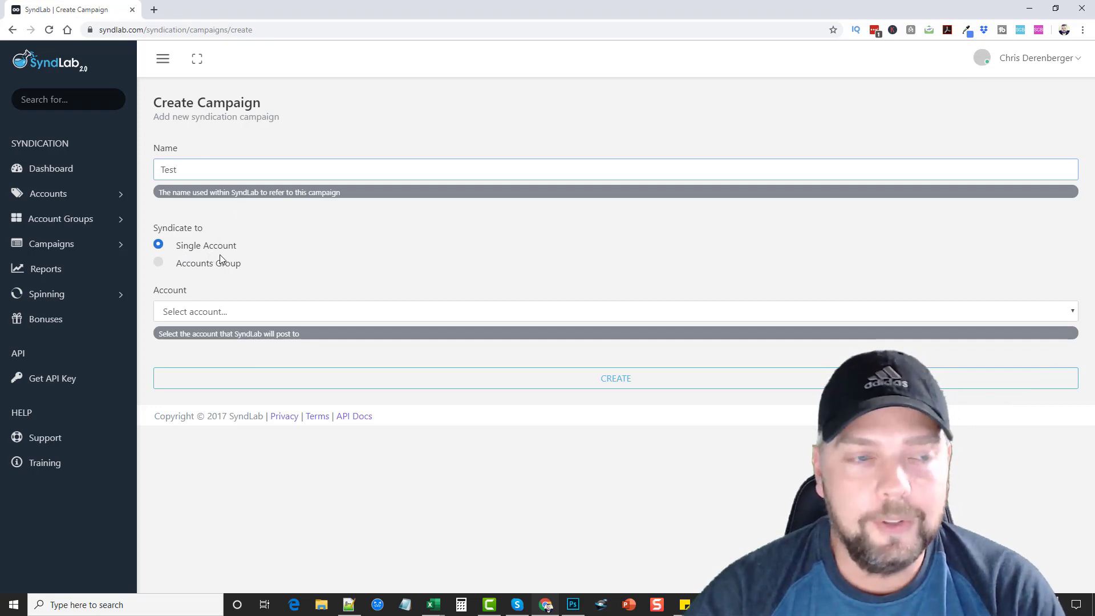
mouse_move(394, 294)
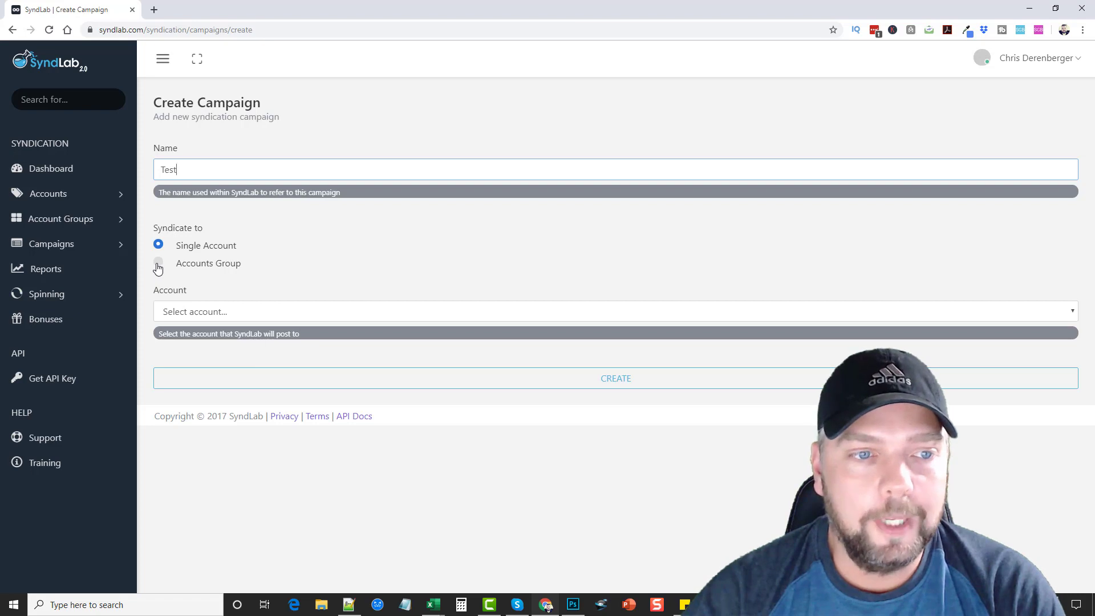
left_click(158, 263)
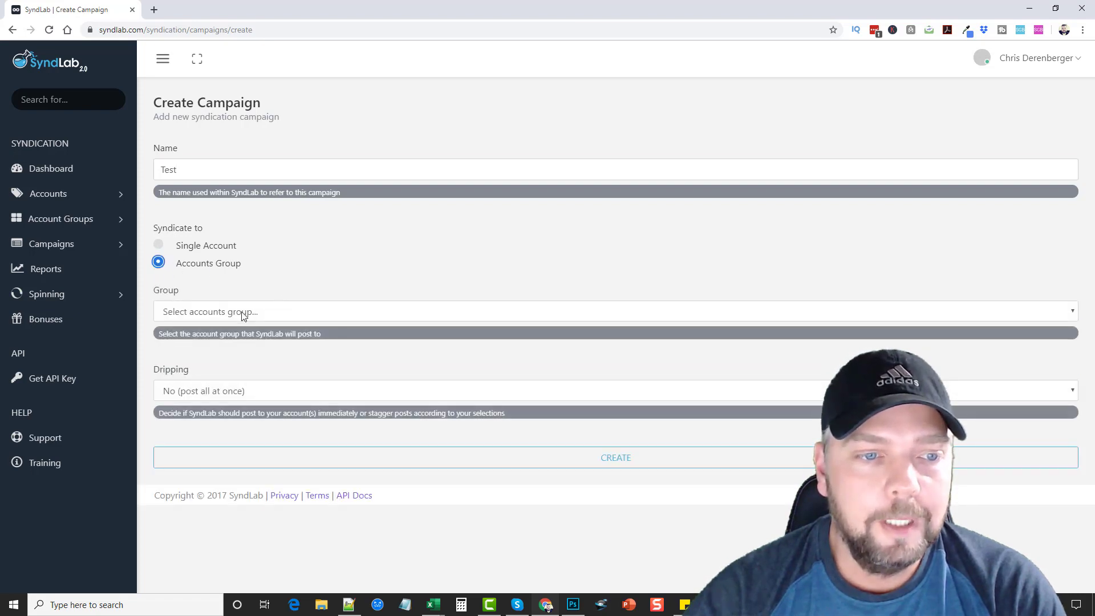
left_click(615, 311)
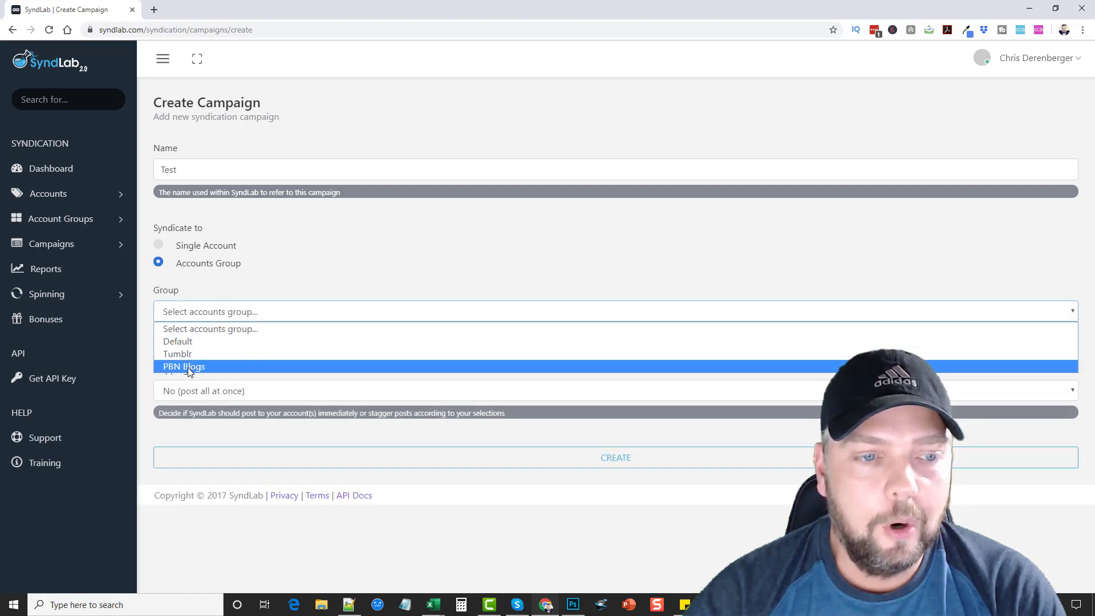
left_click(183, 366)
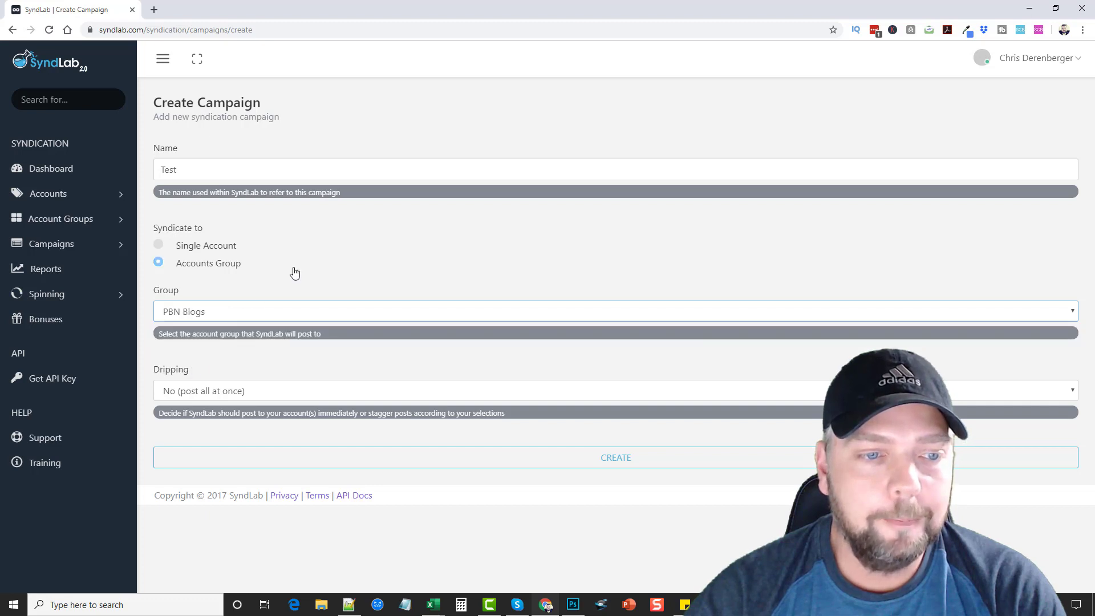
left_click(614, 390)
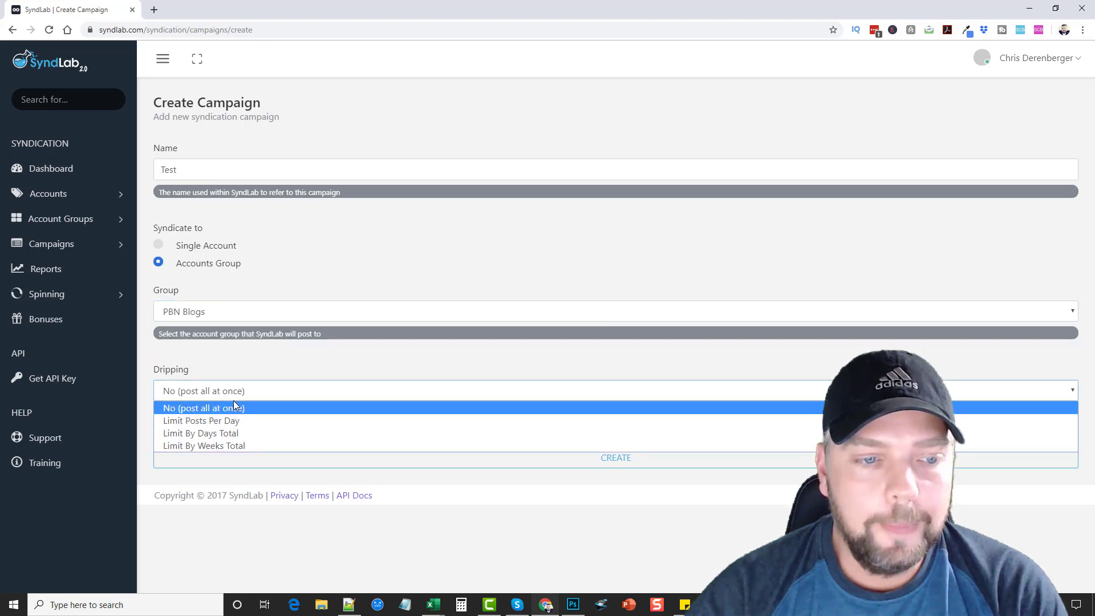
left_click(203, 407)
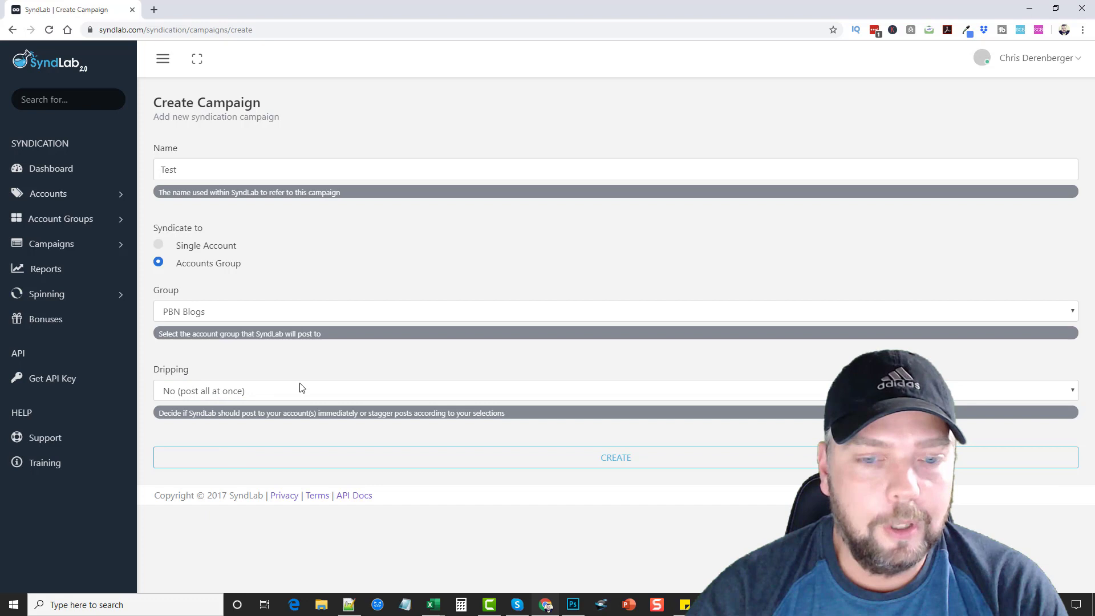
left_click(615, 457)
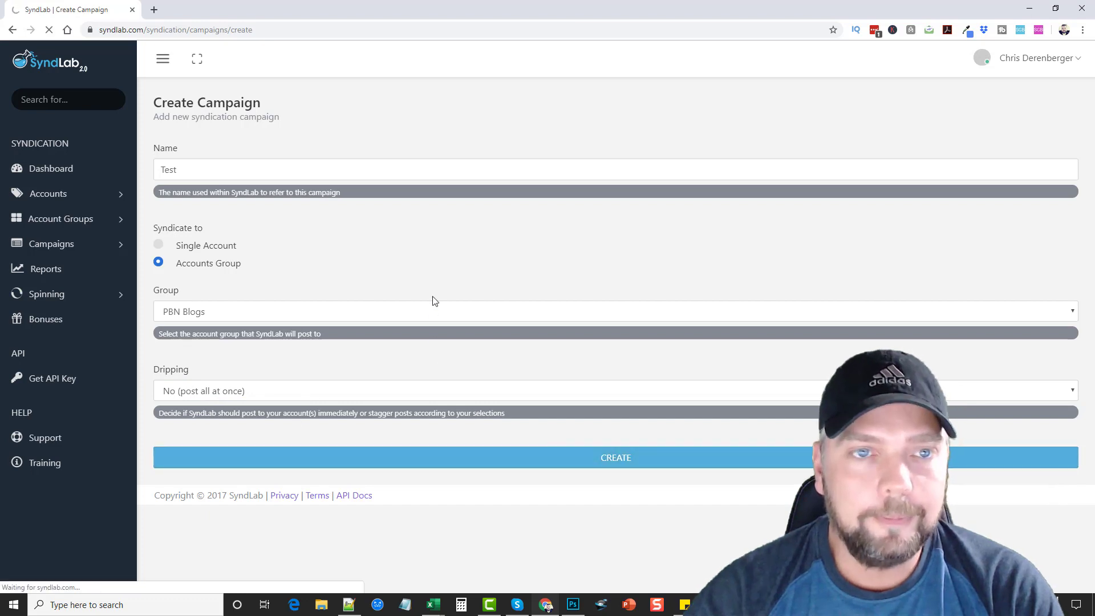
left_click(615, 457)
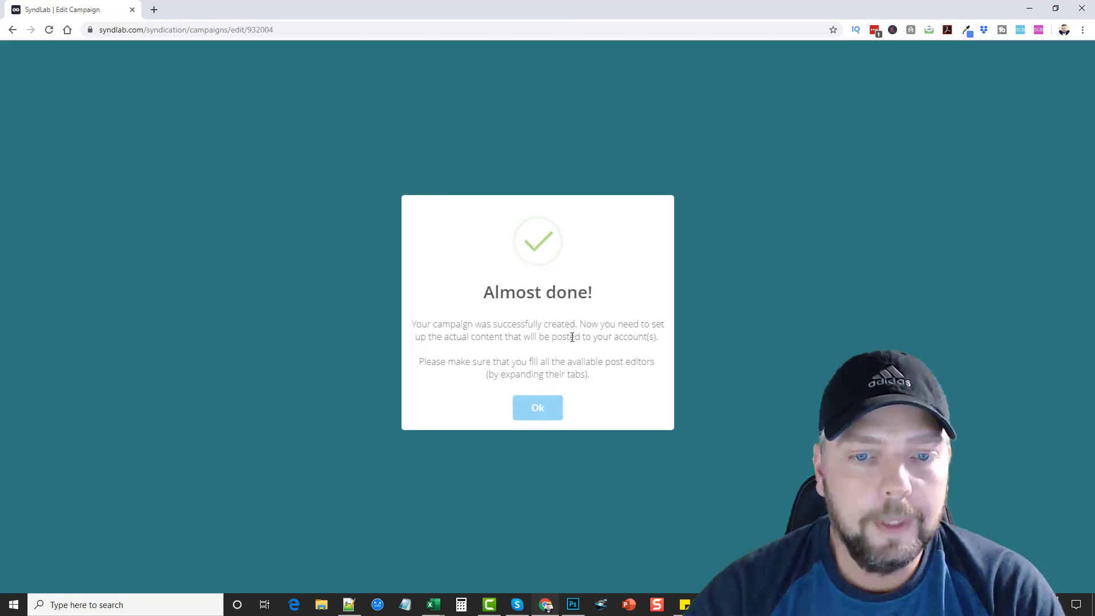
left_click(537, 407)
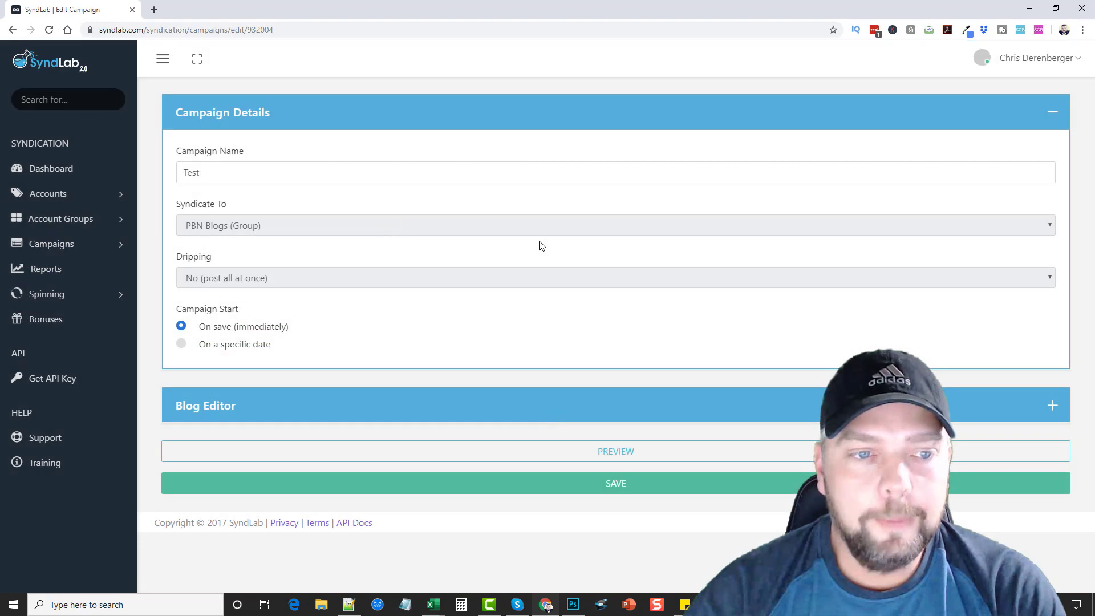
mouse_move(506, 211)
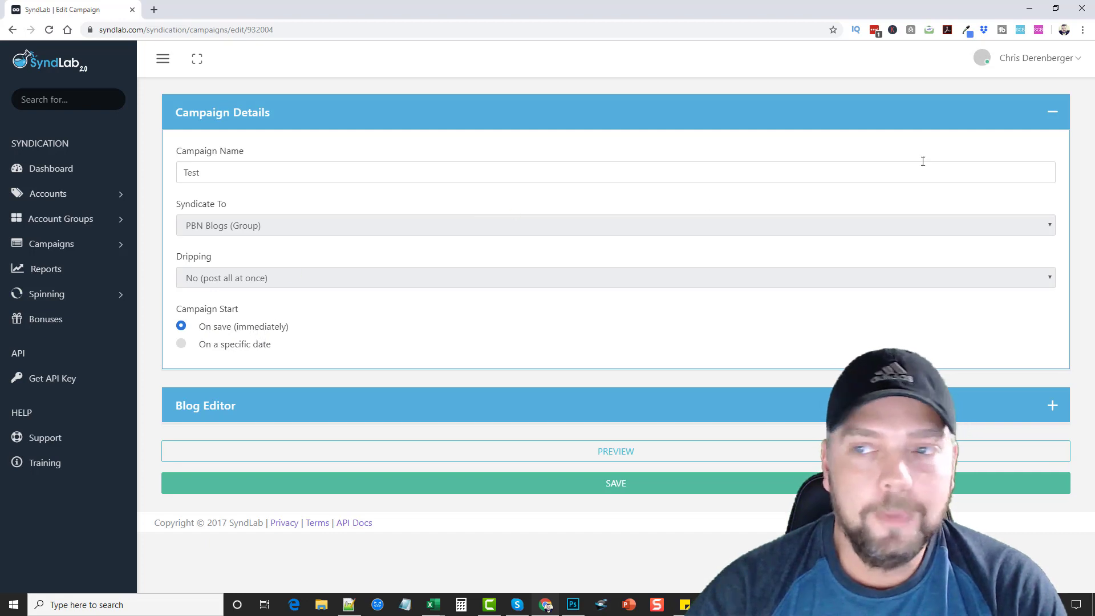
left_click(1051, 111)
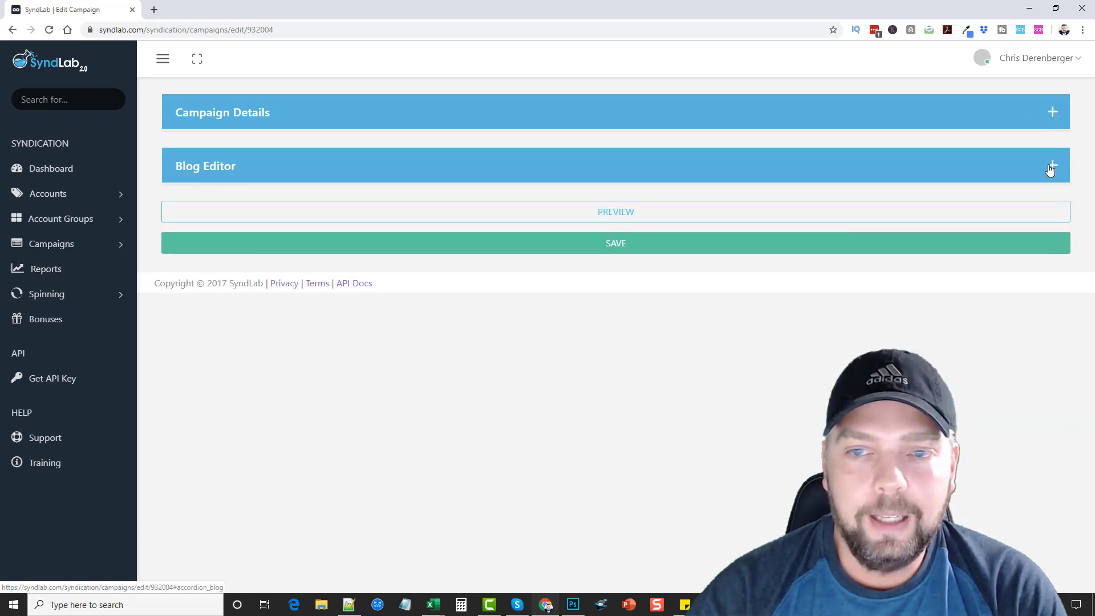
left_click(1052, 167)
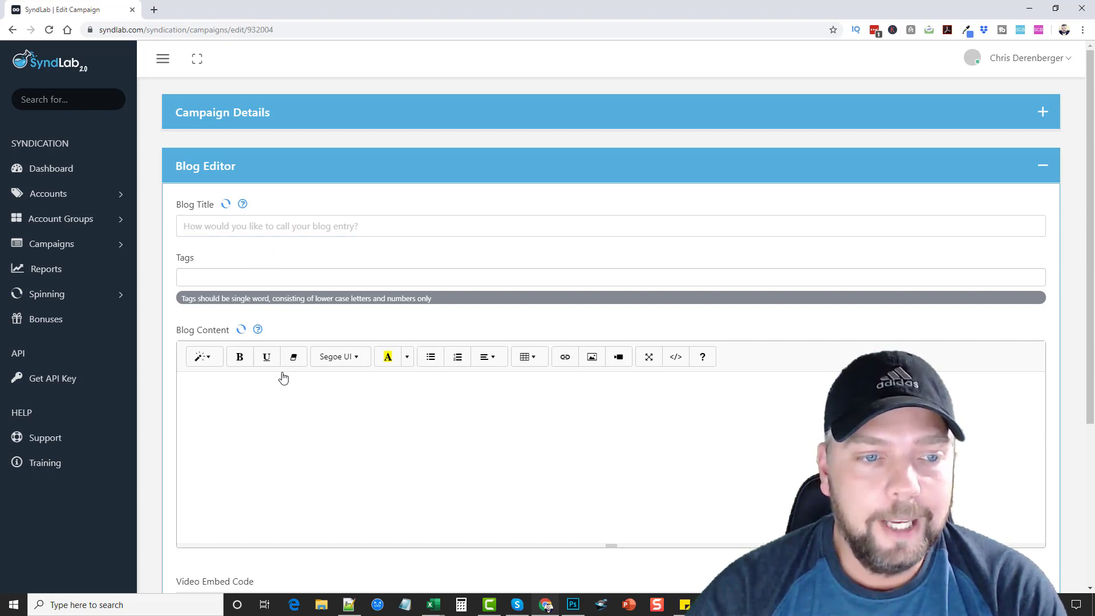
scroll("down", 3)
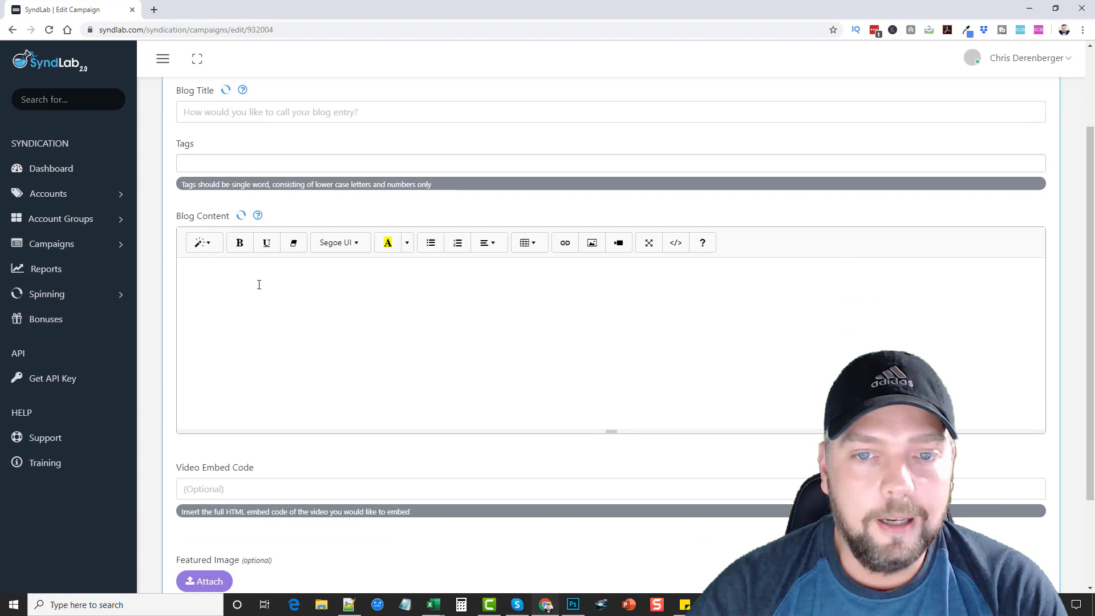
left_click(617, 242)
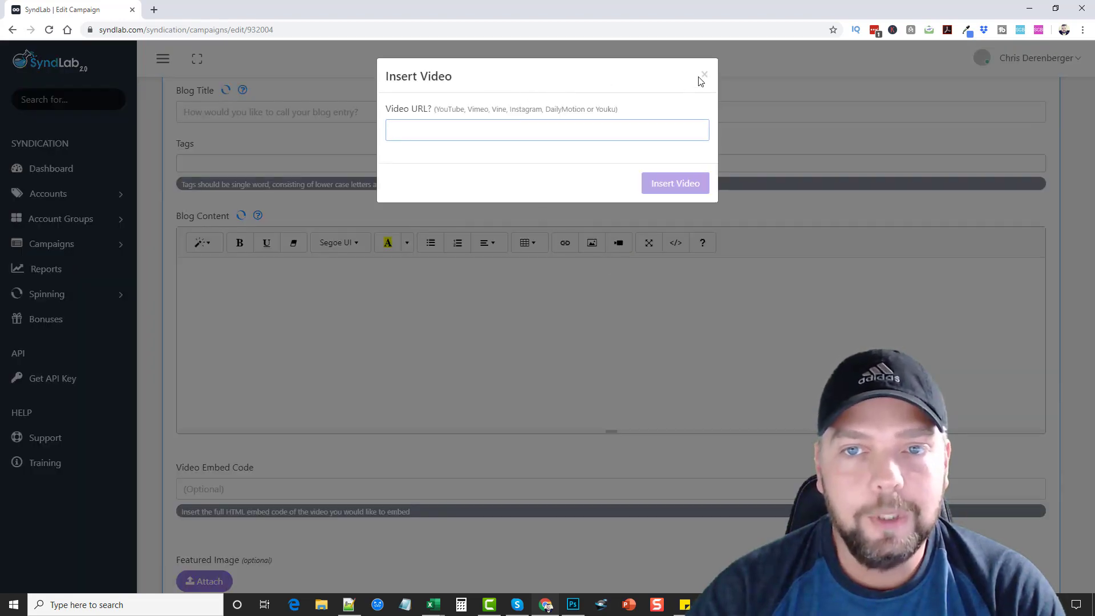
left_click(703, 75)
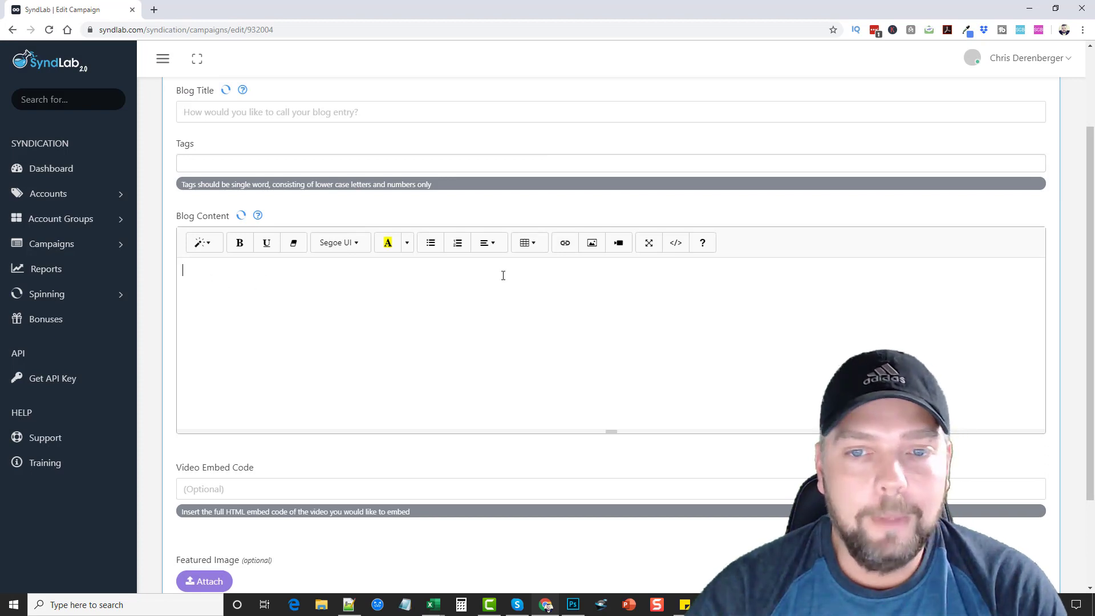
left_click(617, 243)
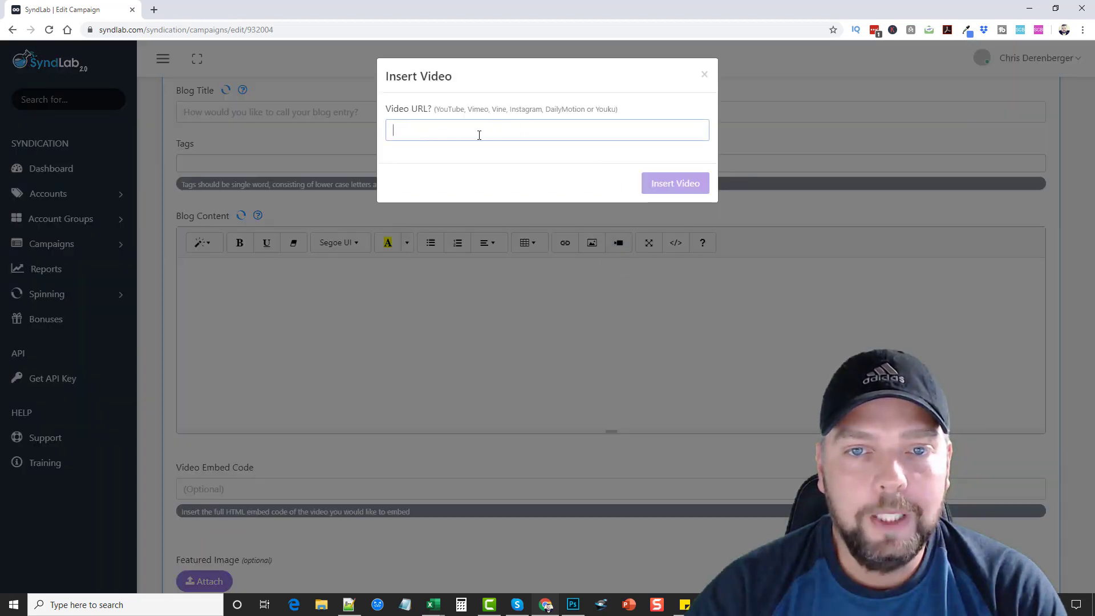
left_click(704, 74)
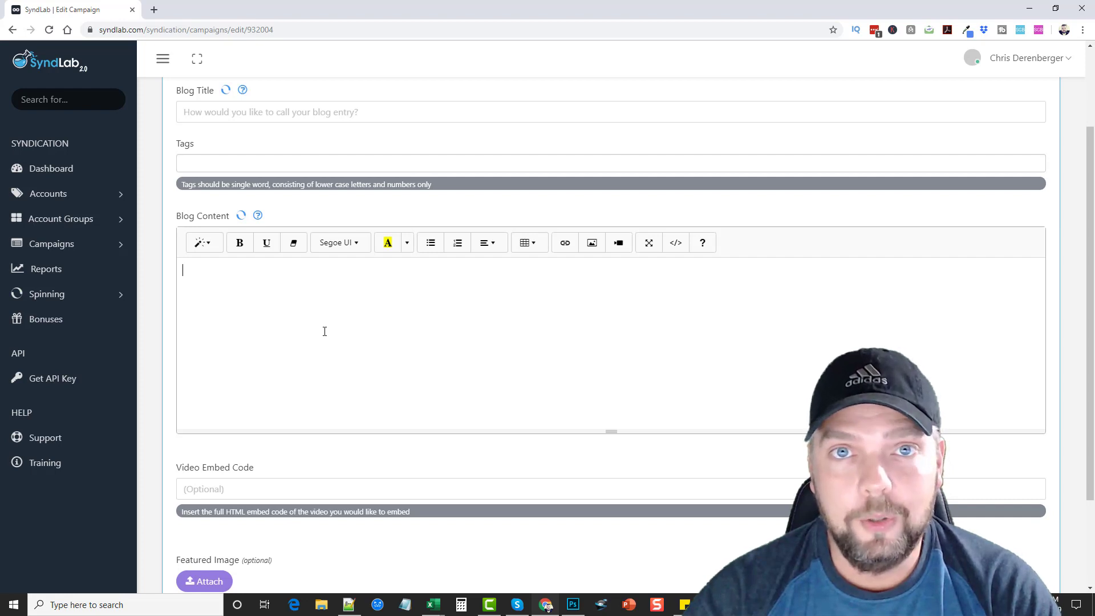
scroll("down", 3)
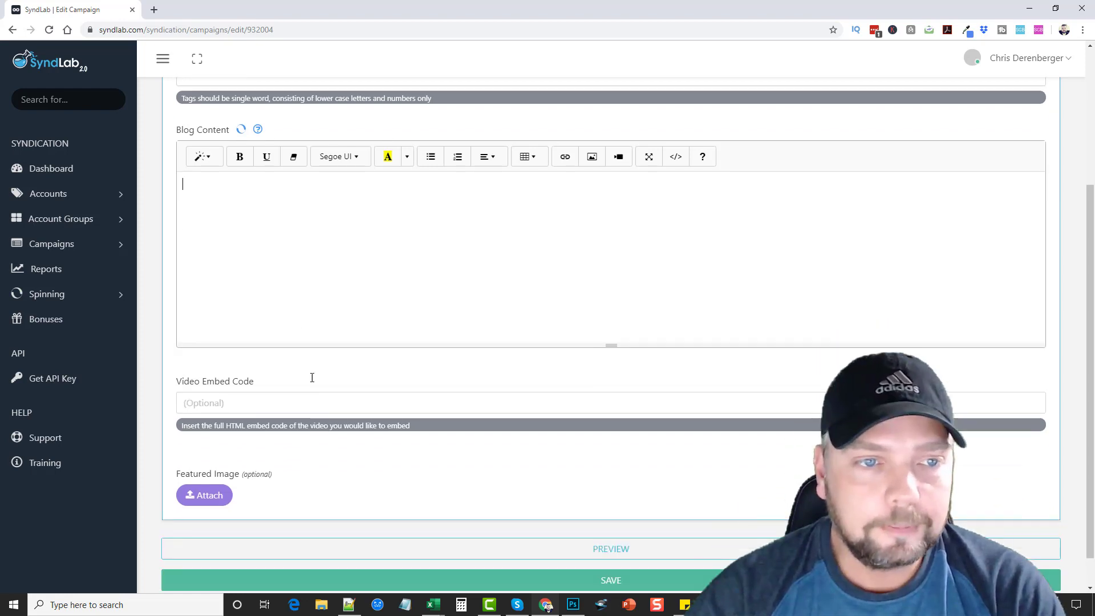
mouse_move(564, 177)
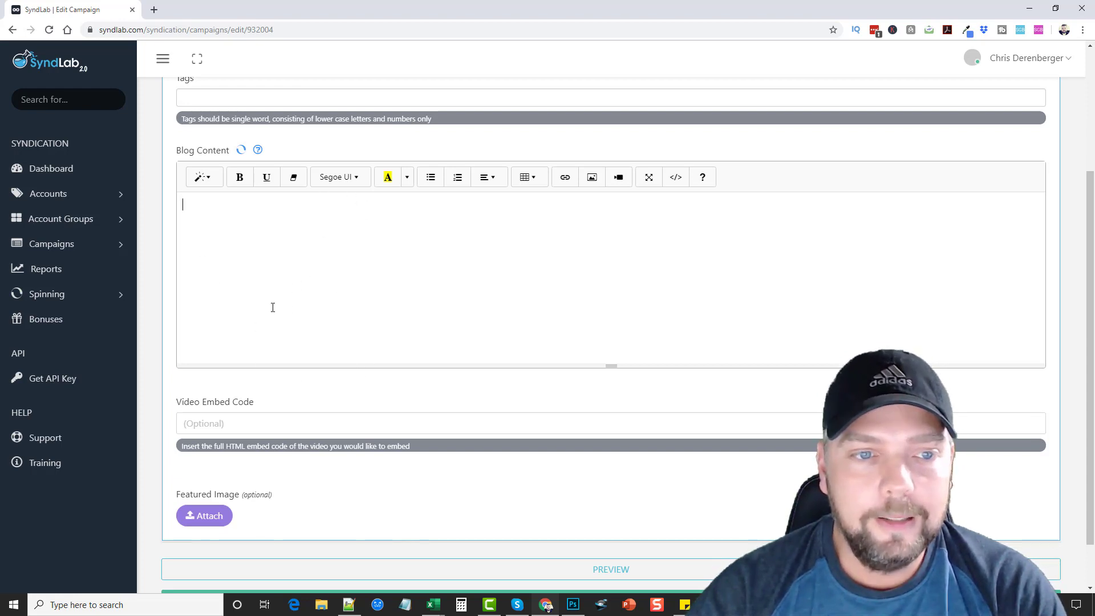
mouse_move(238, 285)
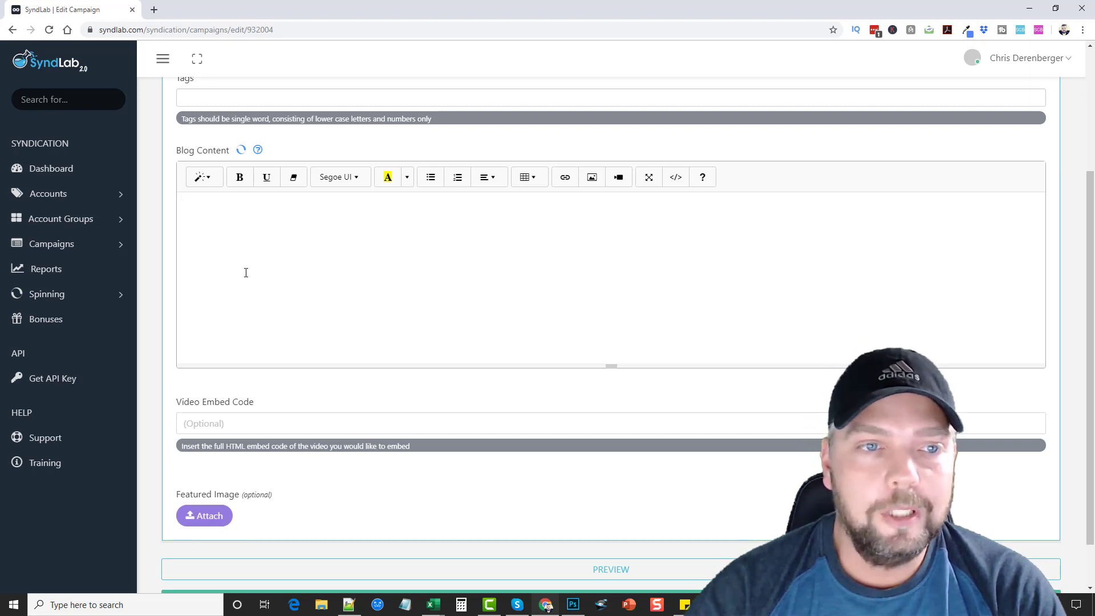
mouse_move(513, 228)
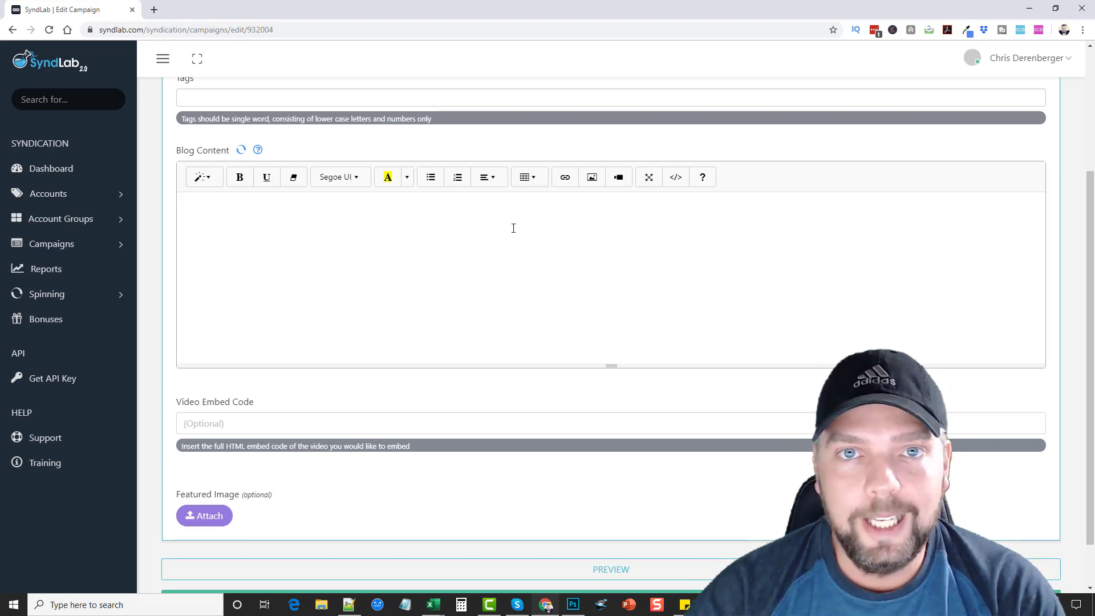
scroll("down", 3)
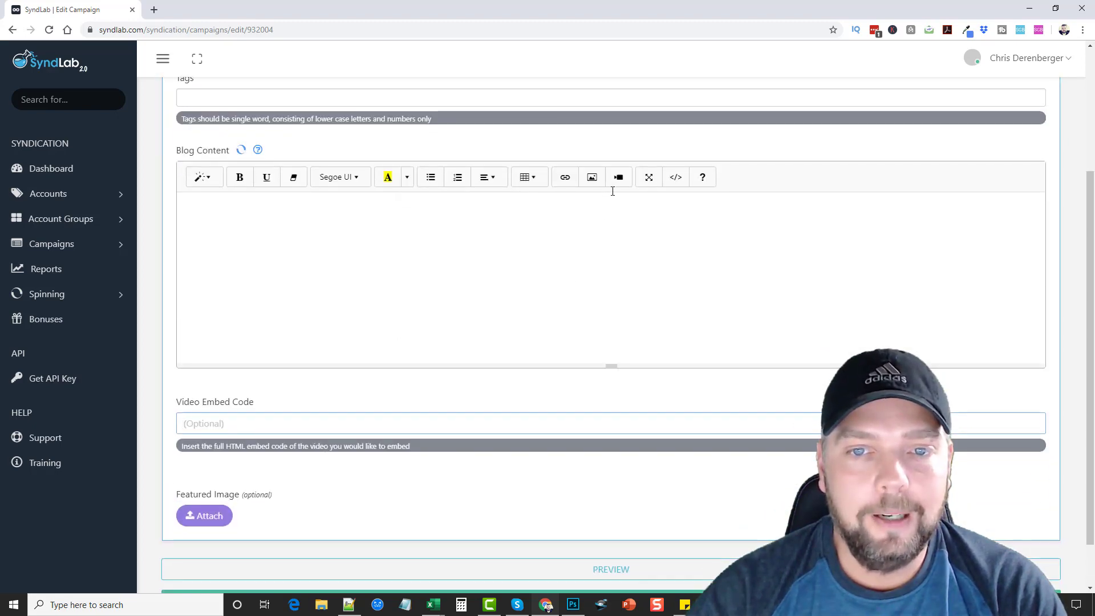
left_click(617, 177)
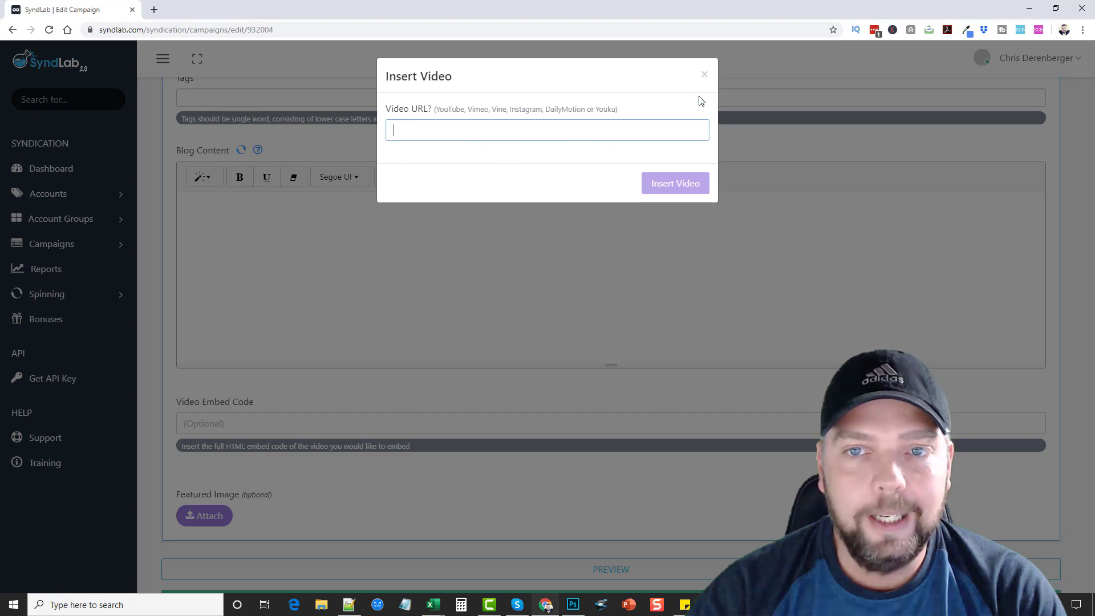
left_click(703, 74)
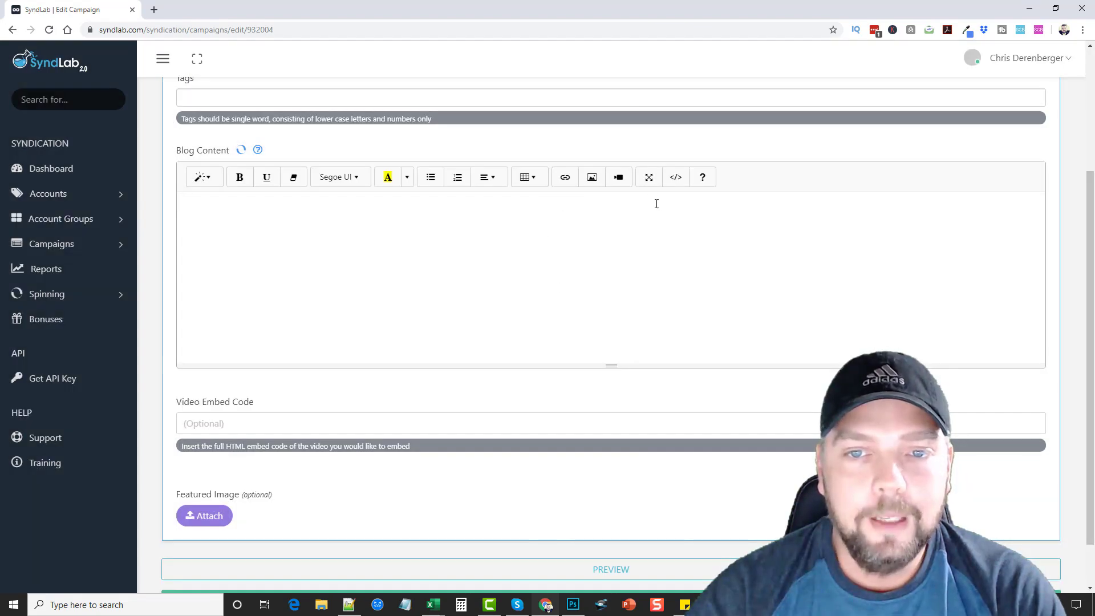
left_click(674, 177)
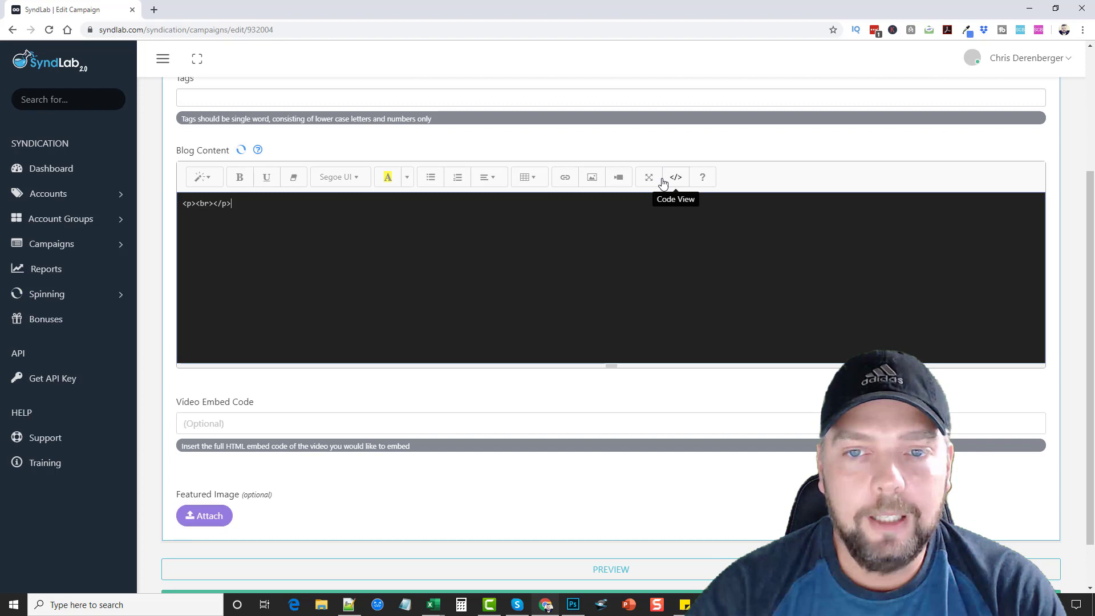
left_click(675, 177)
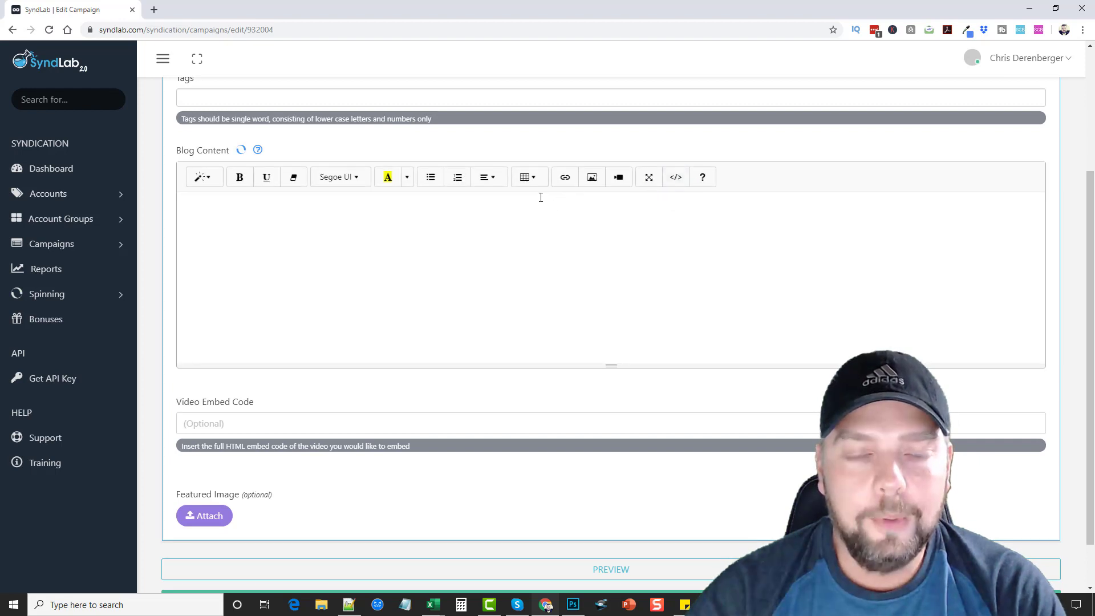
mouse_move(430, 177)
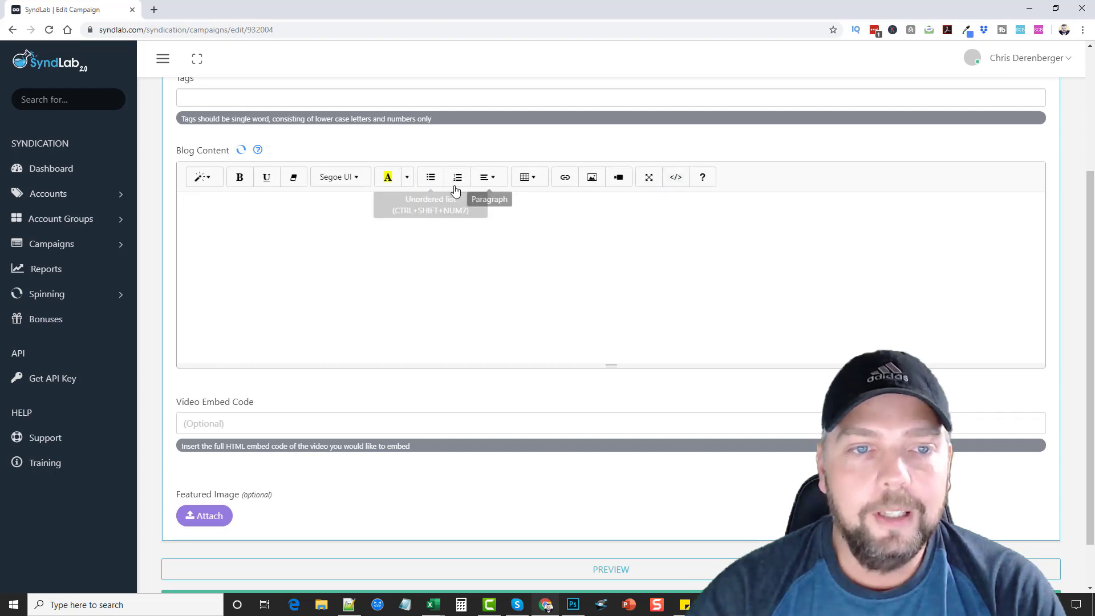
left_click(203, 177)
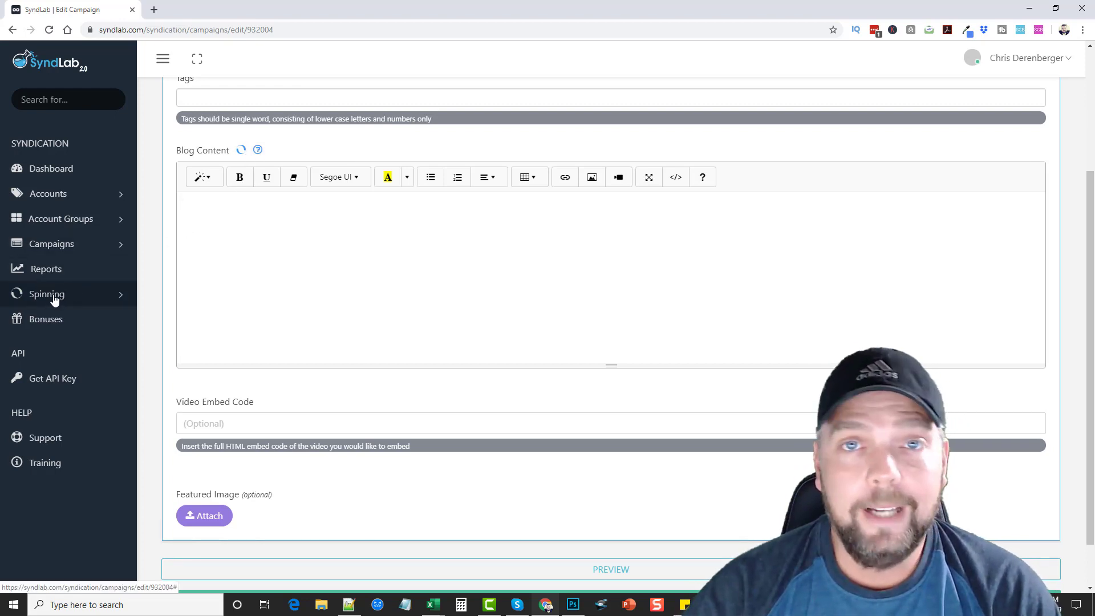
- Go to Spinning > Add Profile and inspect its two selection fields, leaving service unset
left_click(47, 294)
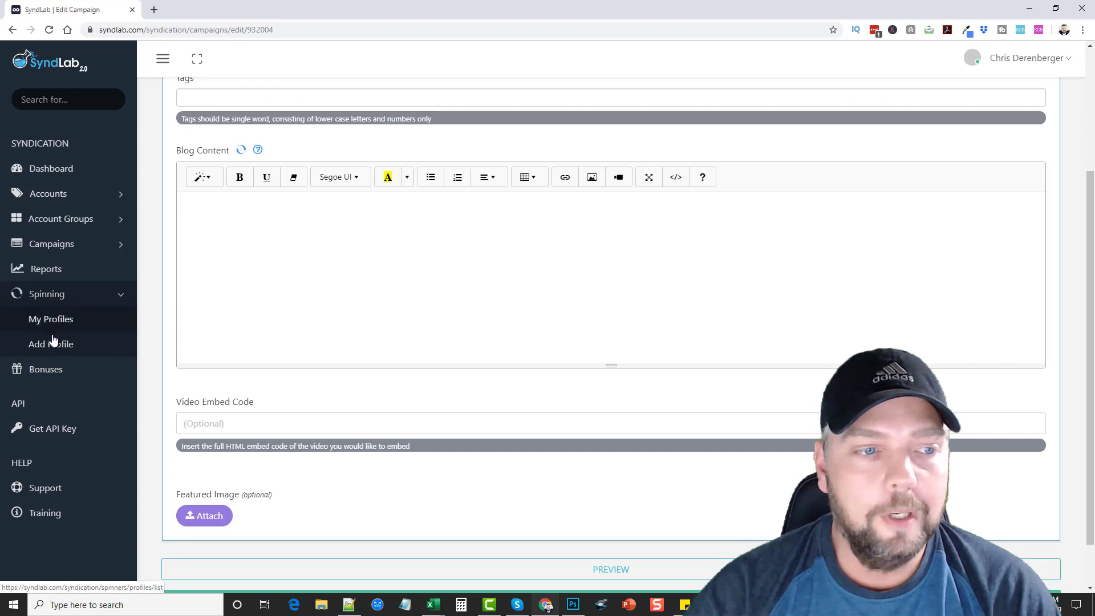
left_click(50, 343)
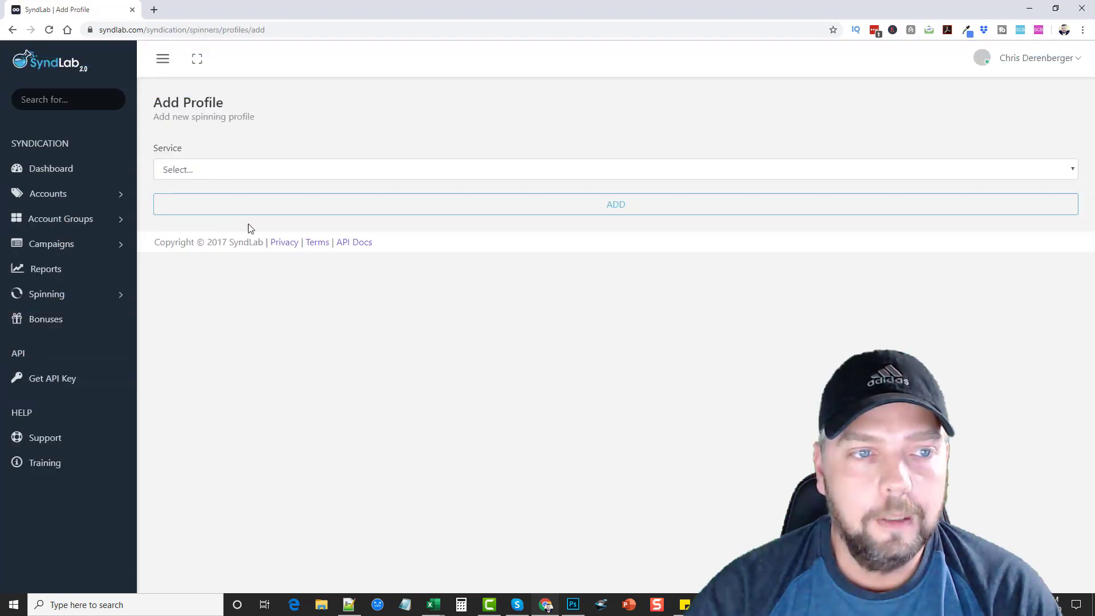
left_click(615, 169)
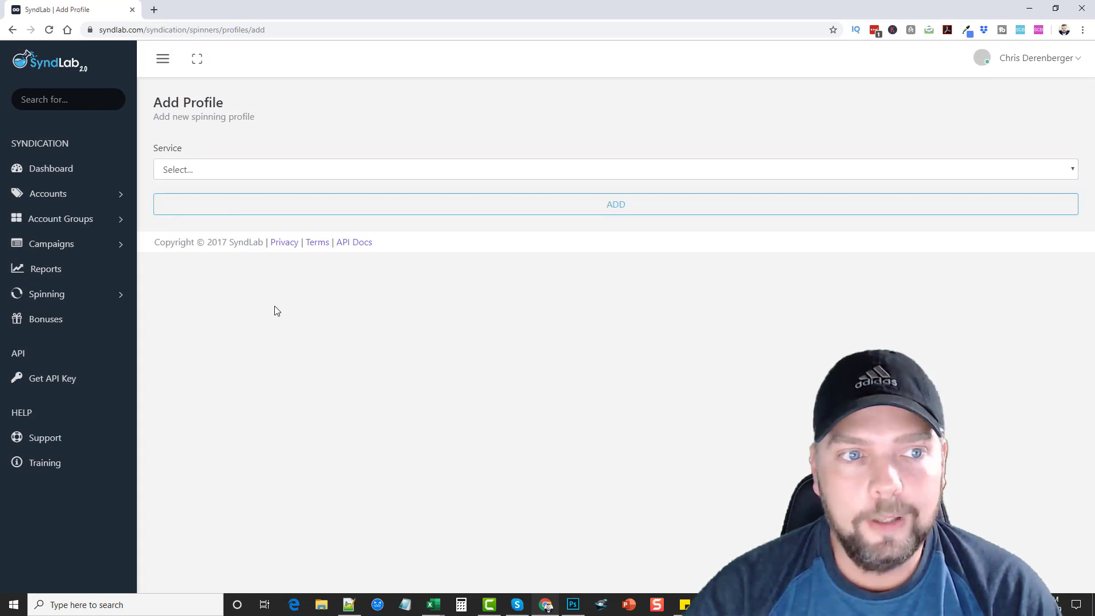
left_click(615, 204)
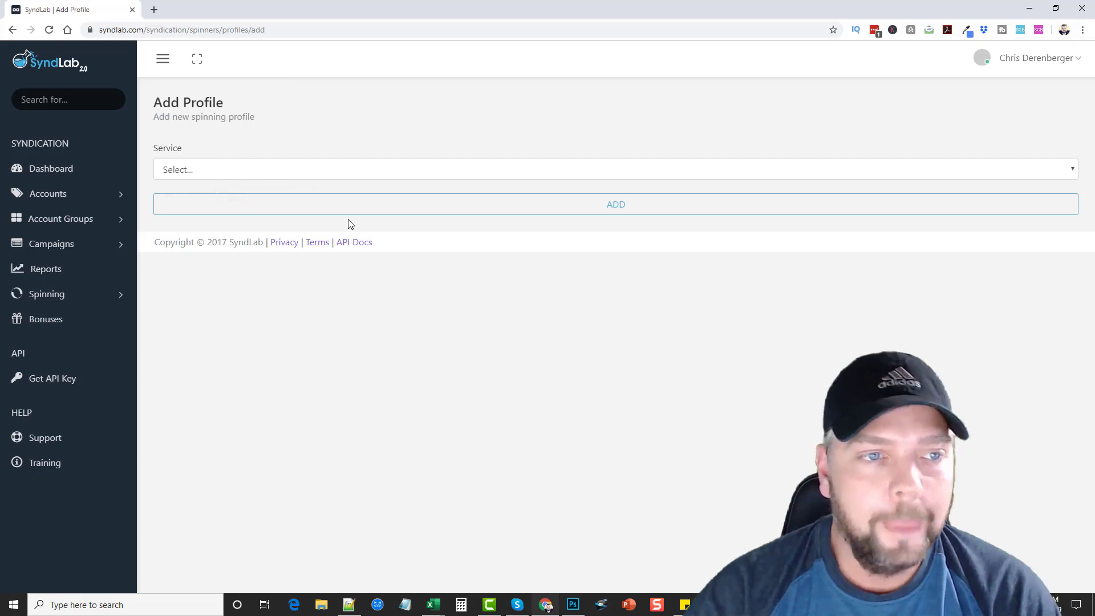
mouse_move(46, 268)
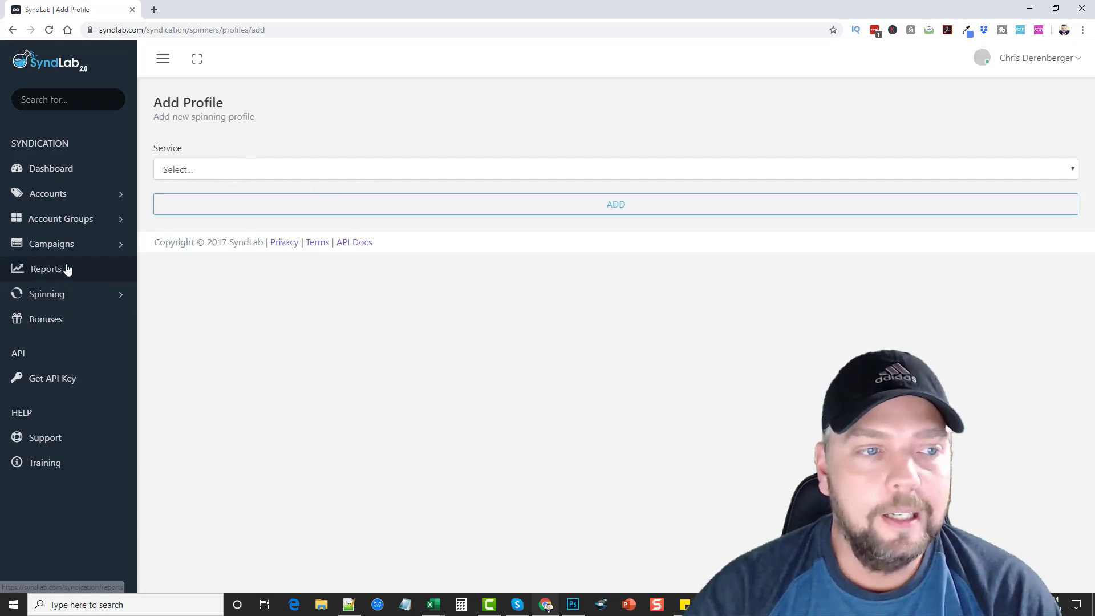
mouse_move(304, 336)
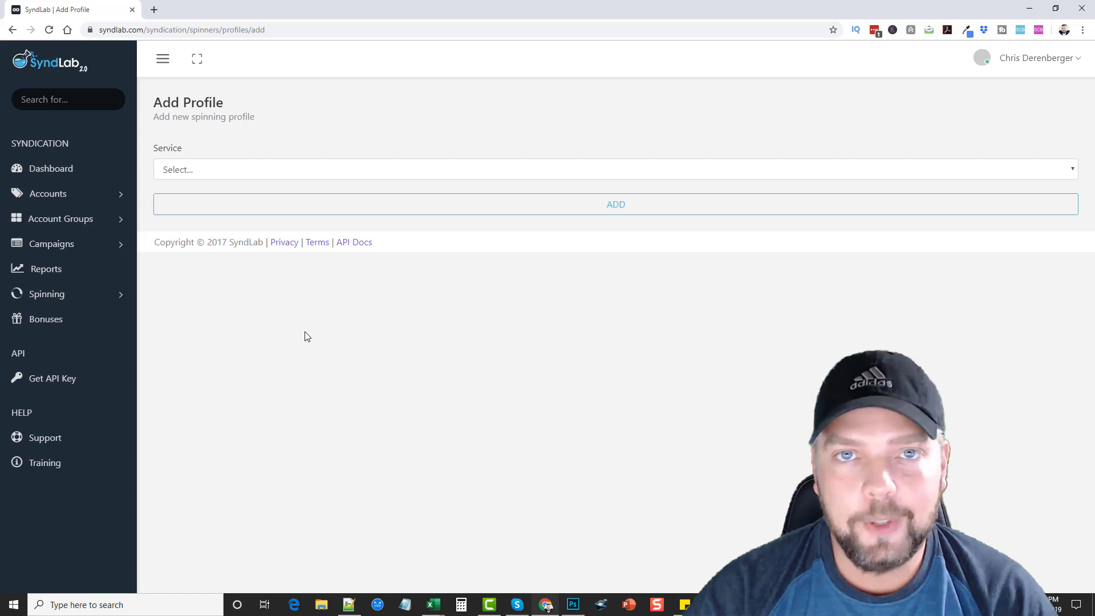
mouse_move(272, 352)
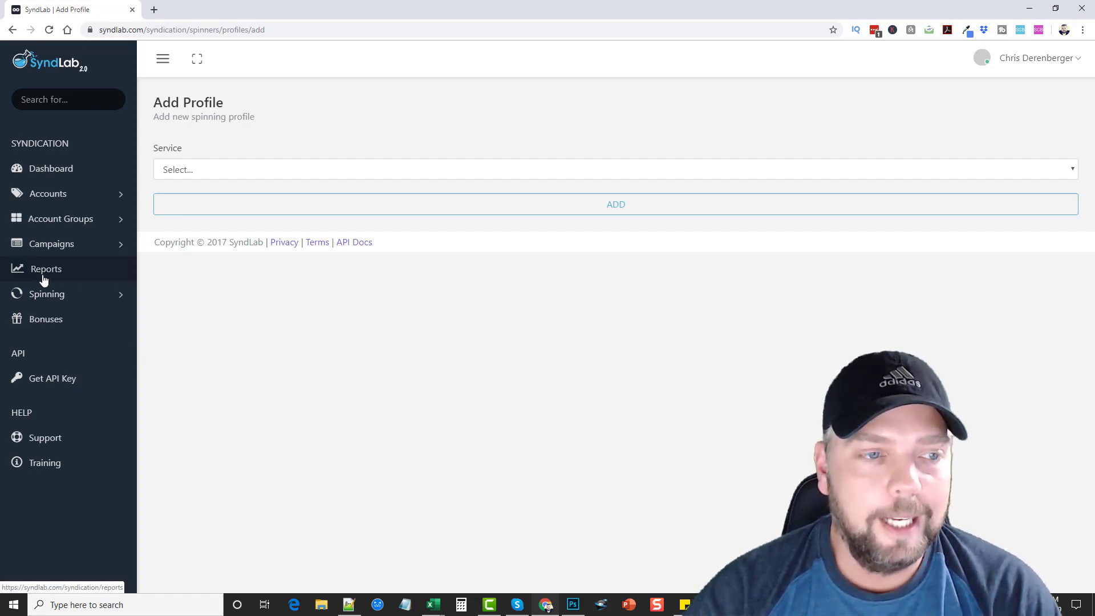
- Open Reports to list the Test campaign's pending posts alongside earlier results
left_click(47, 269)
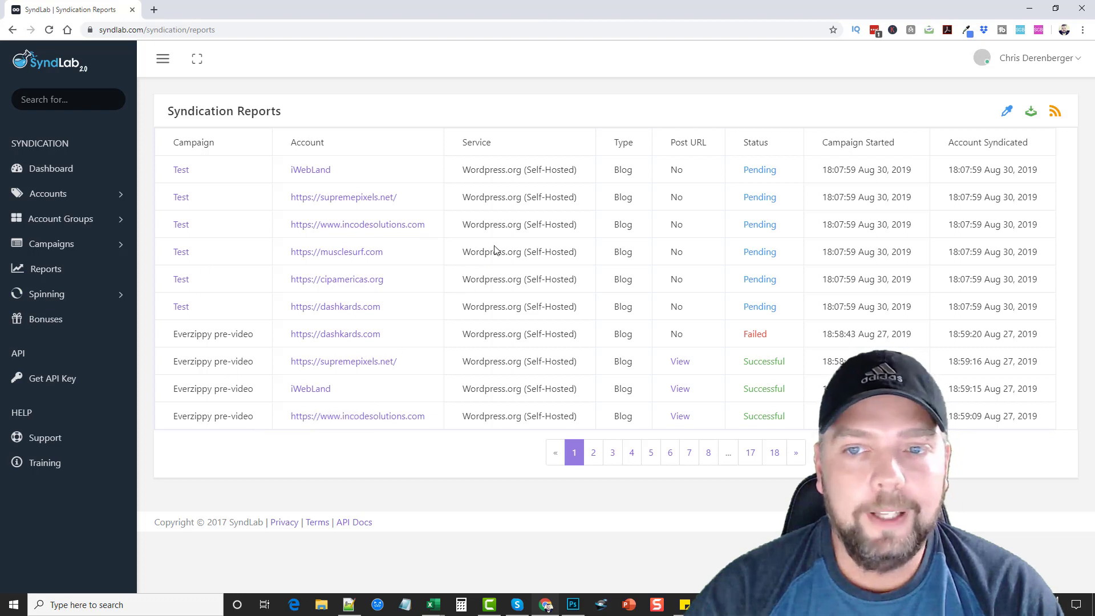
mouse_move(759, 197)
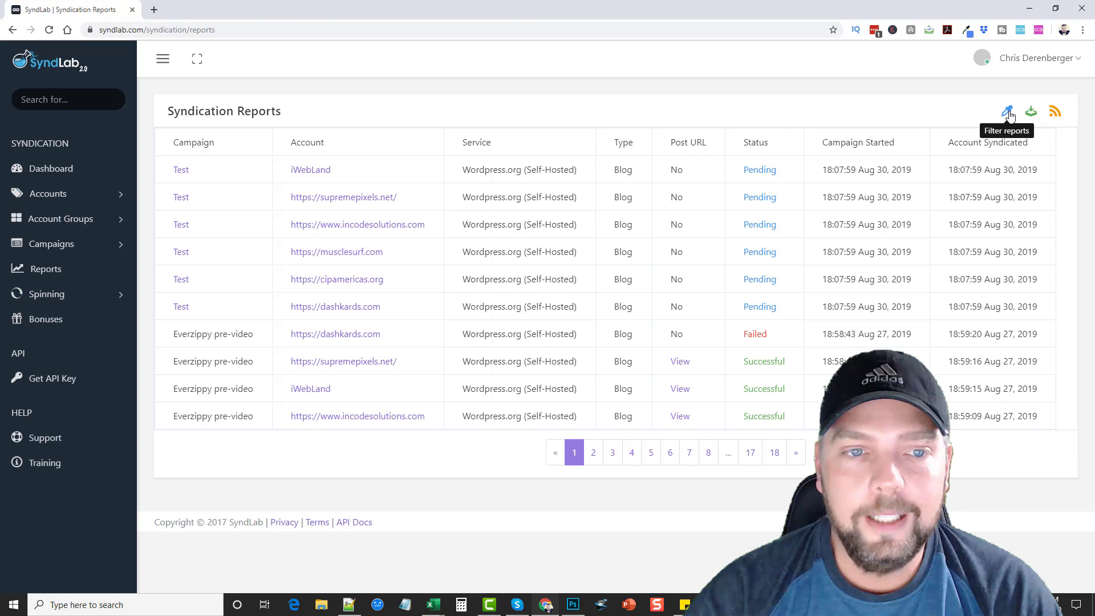
mouse_move(1031, 112)
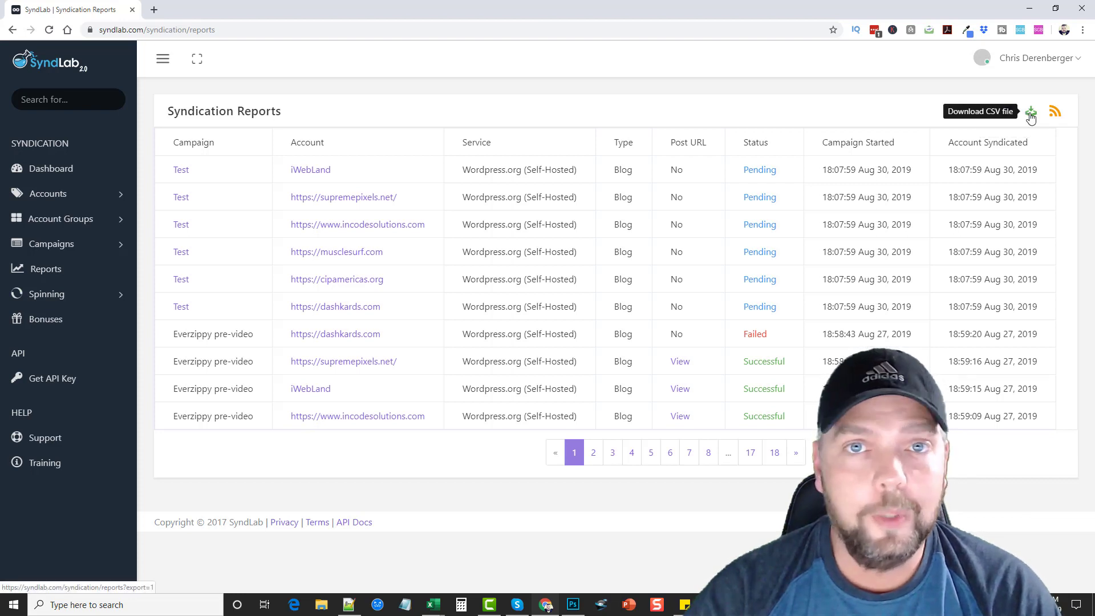
mouse_move(1055, 111)
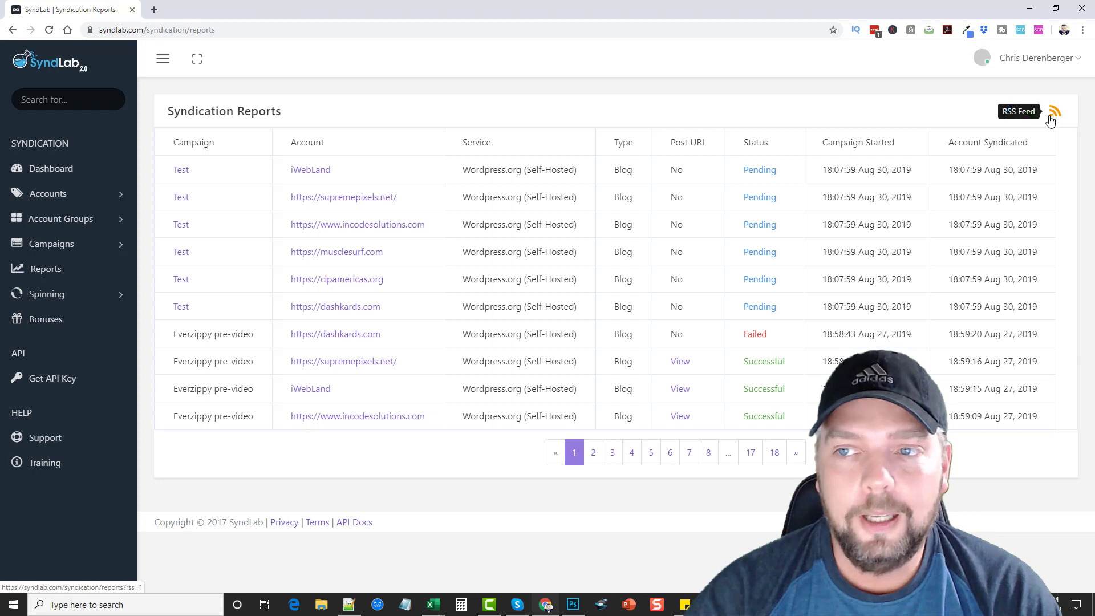
mouse_move(1006, 111)
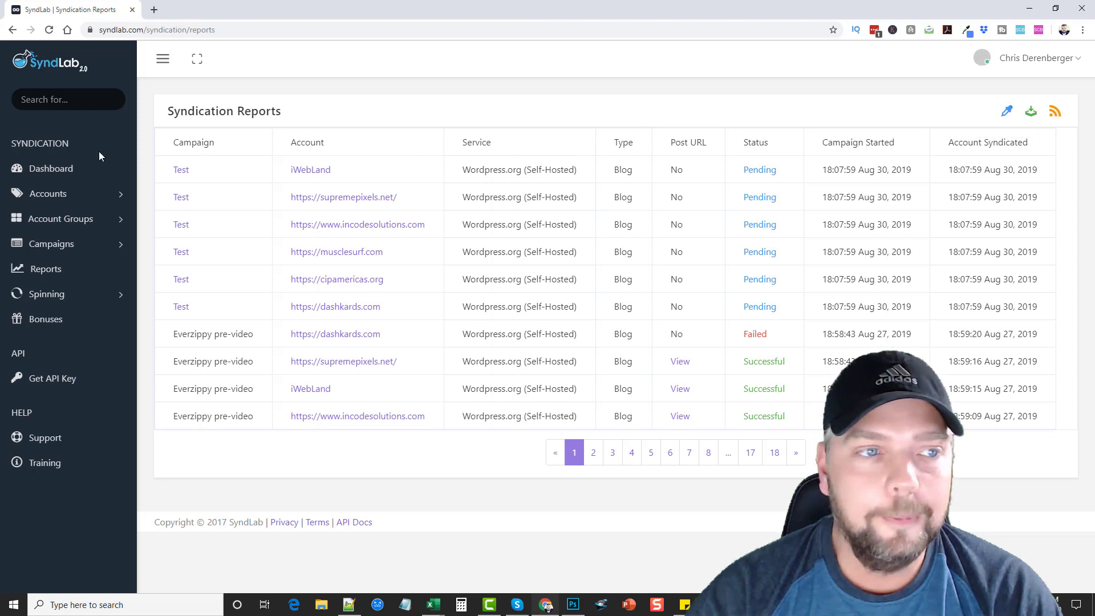
- Return to the Dashboard showing one ongoing campaign and pending Test syndications
left_click(50, 168)
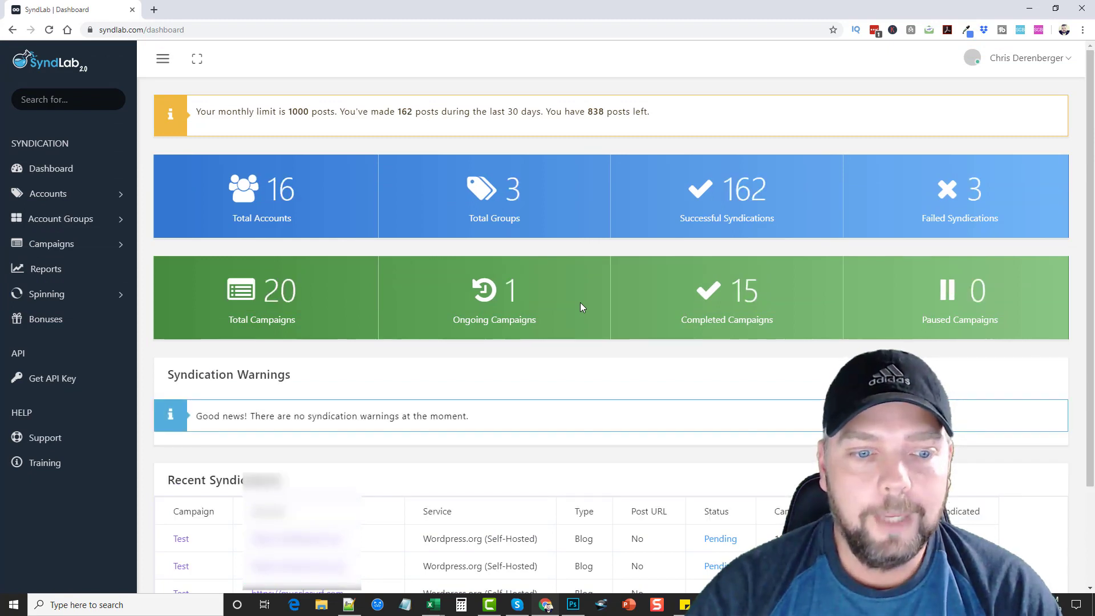
mouse_move(566, 318)
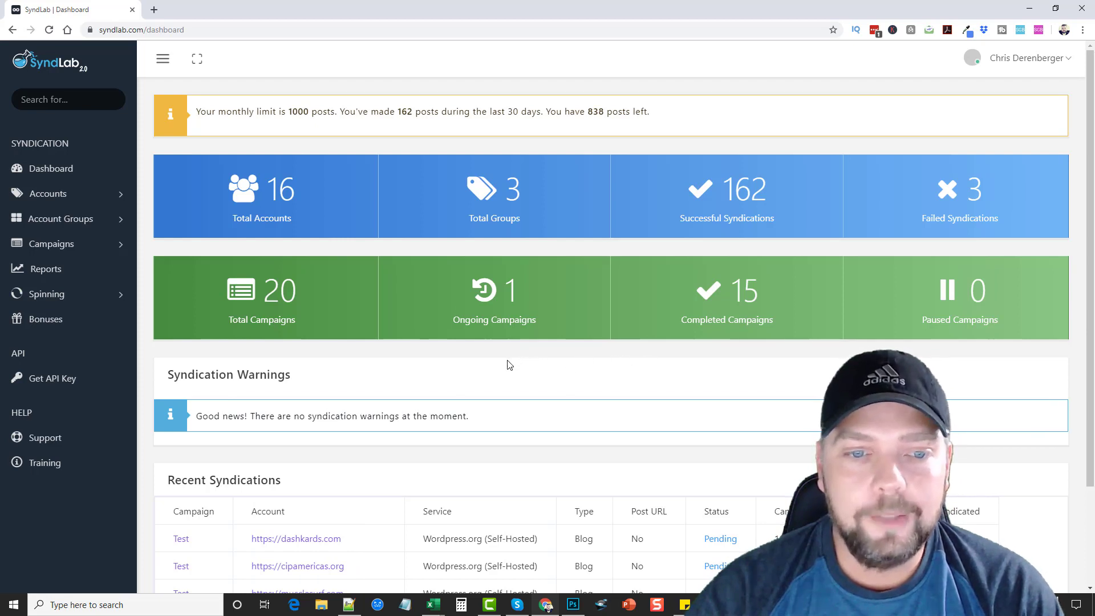
mouse_move(553, 366)
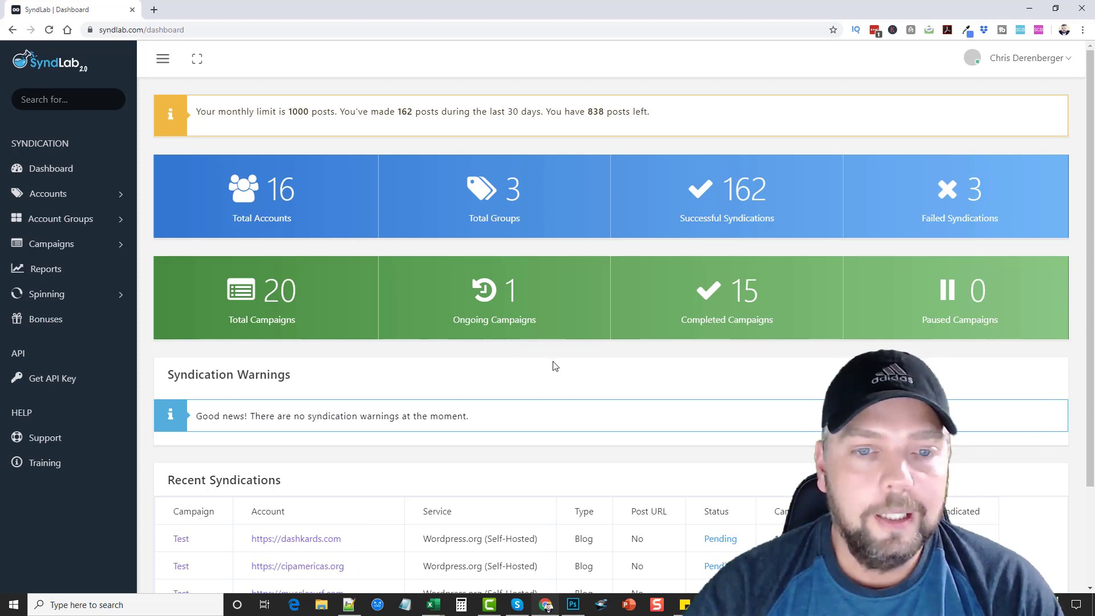